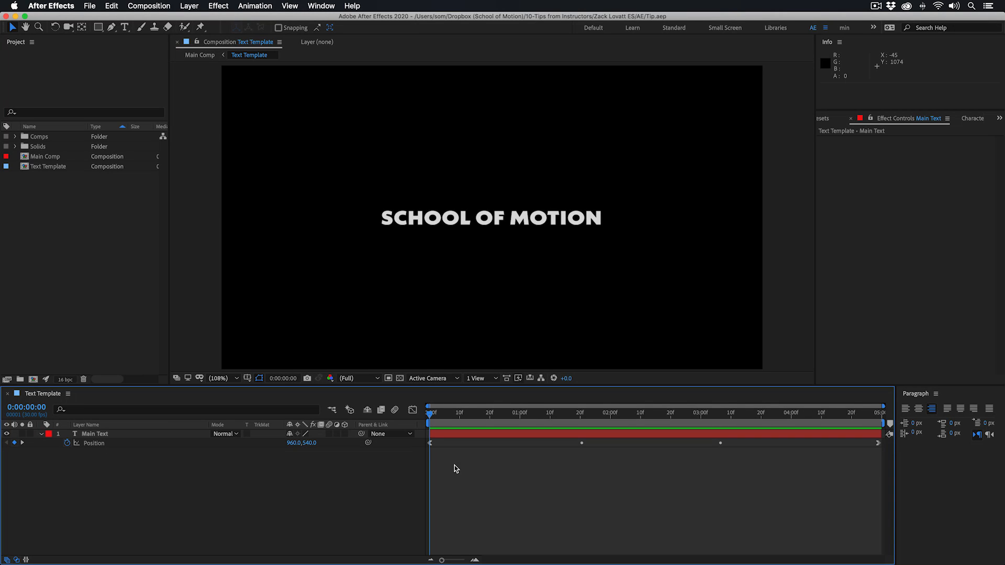
{"action": "mouse_move", "coordinate": [447, 250]}
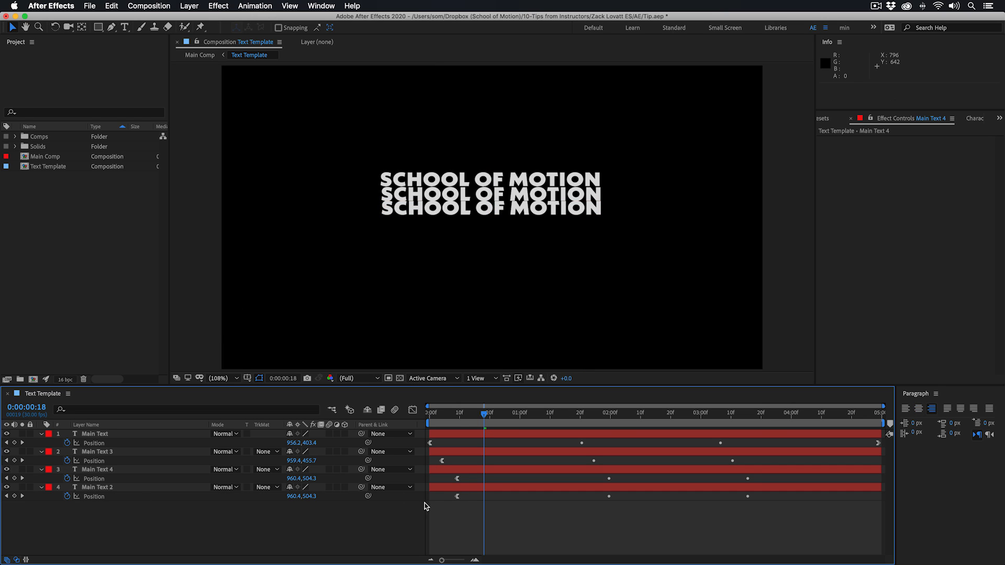
Select the Main Text layer and look at its animated Position path
{"action": "left_click", "coordinate": [97, 487]}
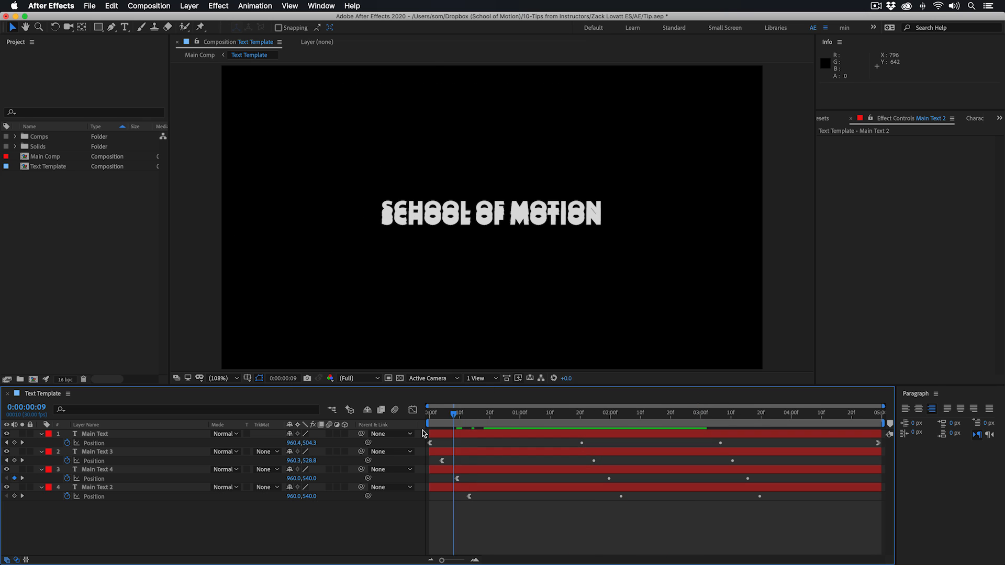
{"action": "left_click", "coordinate": [94, 433]}
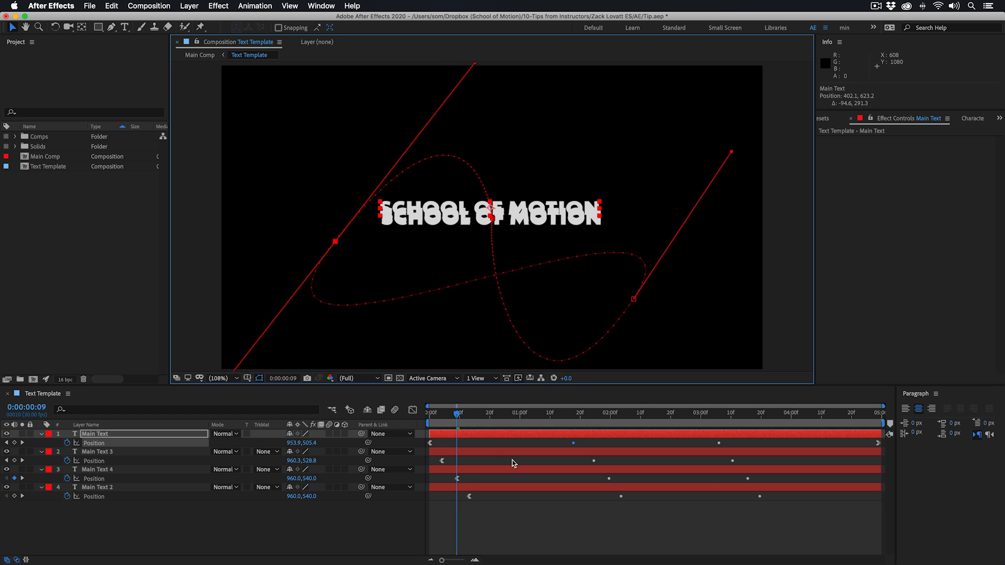
{"action": "left_click", "coordinate": [97, 451]}
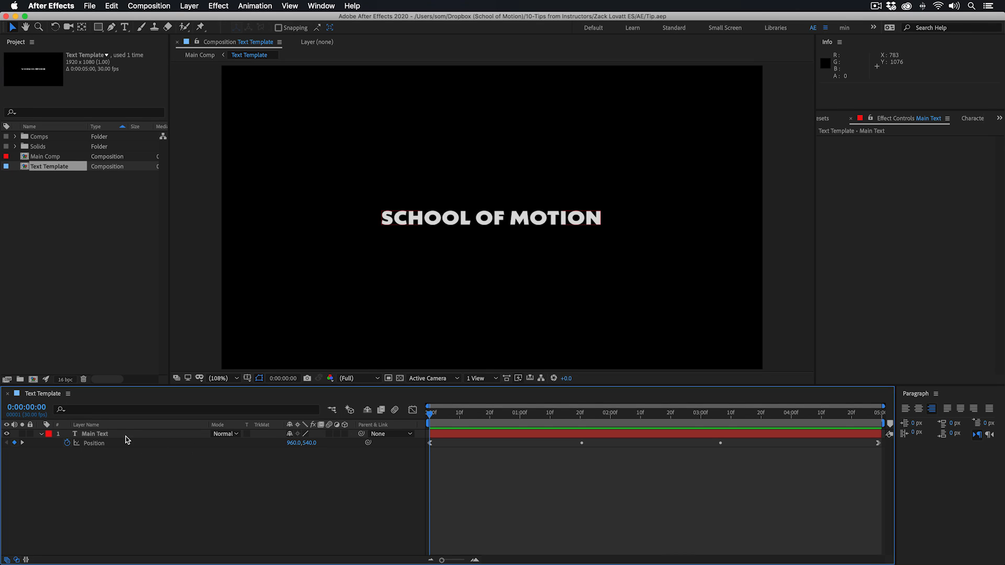
{"action": "left_click", "coordinate": [94, 433]}
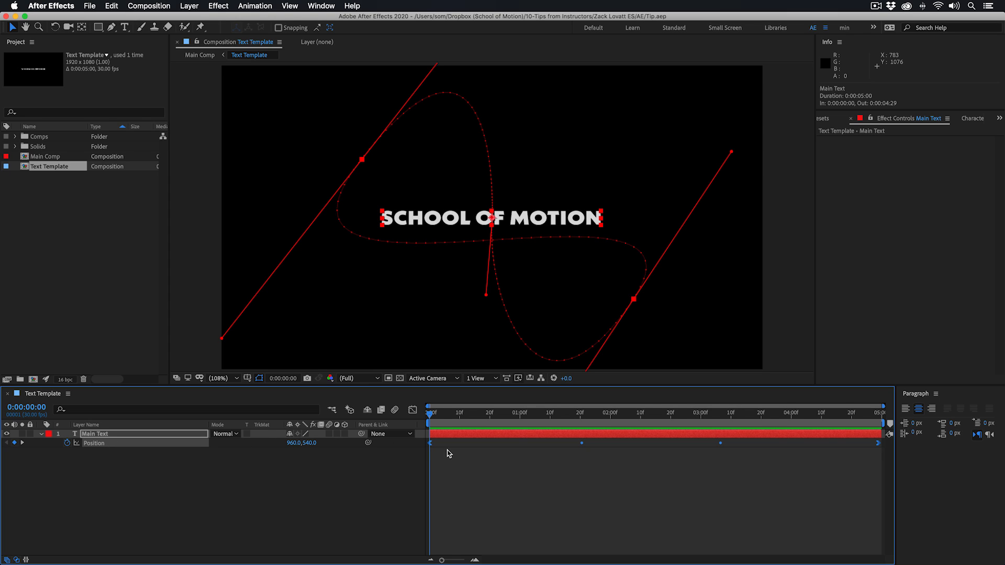
{"action": "mouse_move", "coordinate": [490, 459]}
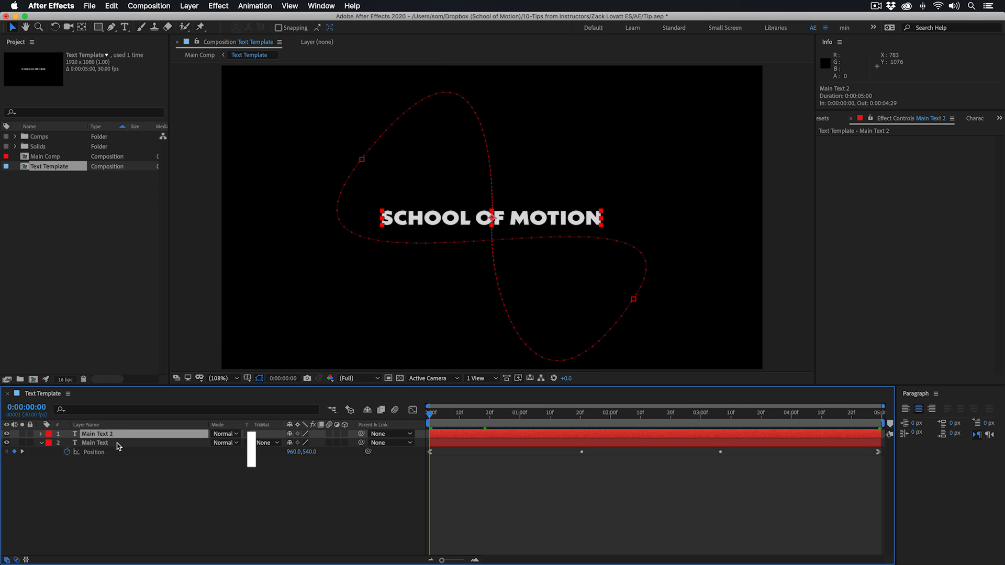
Duplicate Main Text as 'Child Layer', label it yellow and reveal both Position properties
{"action": "key", "text": "cmd+d"}
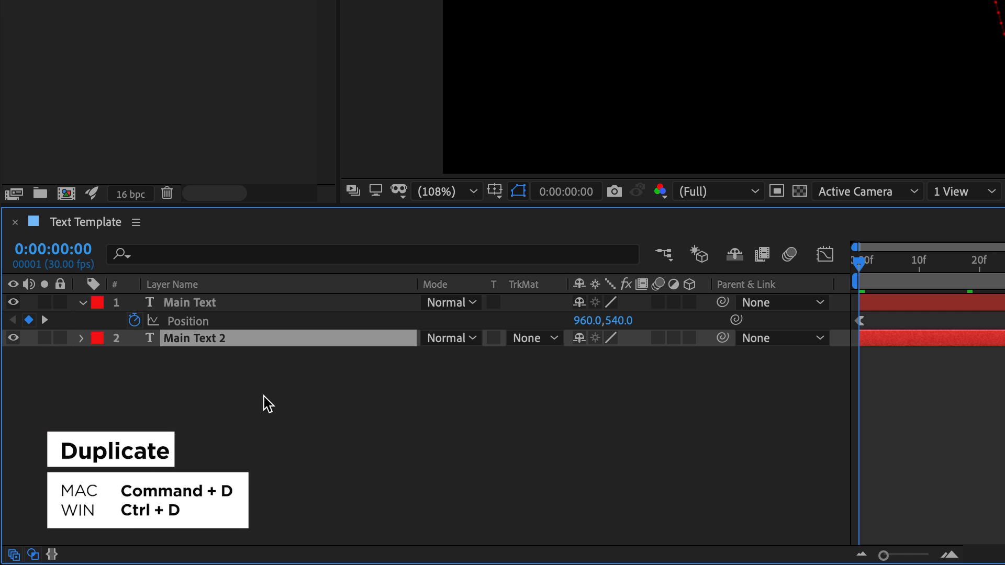
{"action": "type", "text": "Child Layer"}
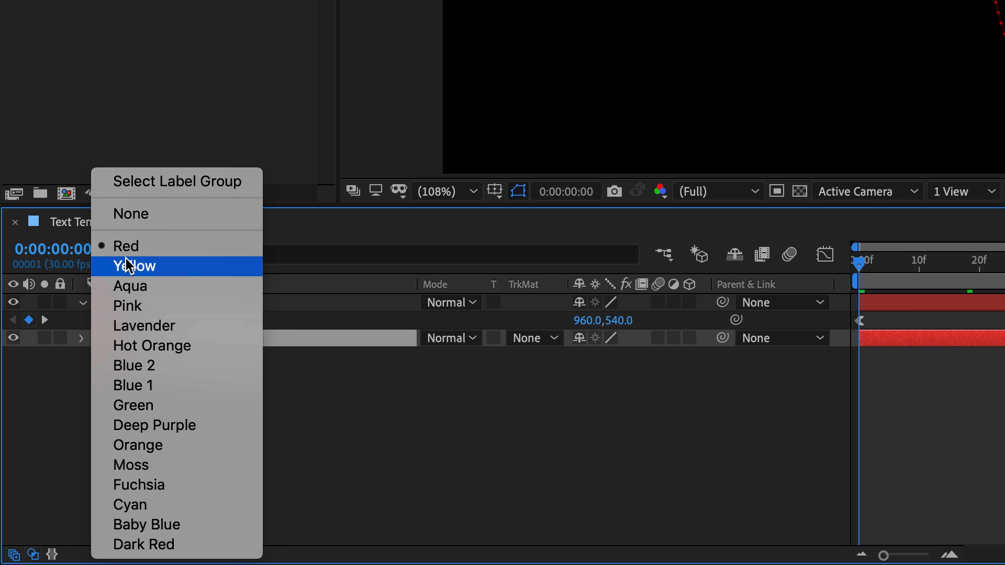
{"action": "left_click", "coordinate": [134, 266]}
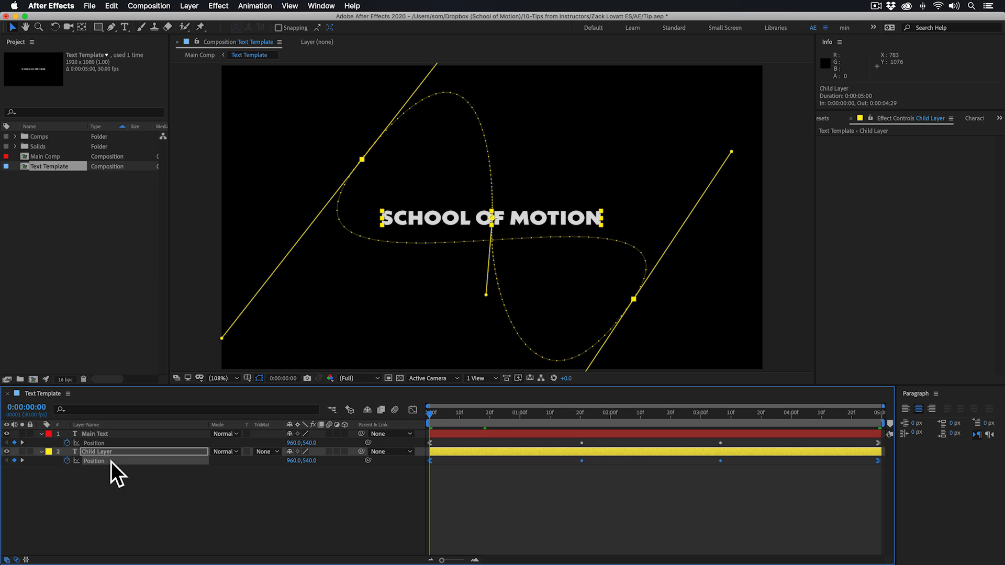
{"action": "mouse_move", "coordinate": [101, 443]}
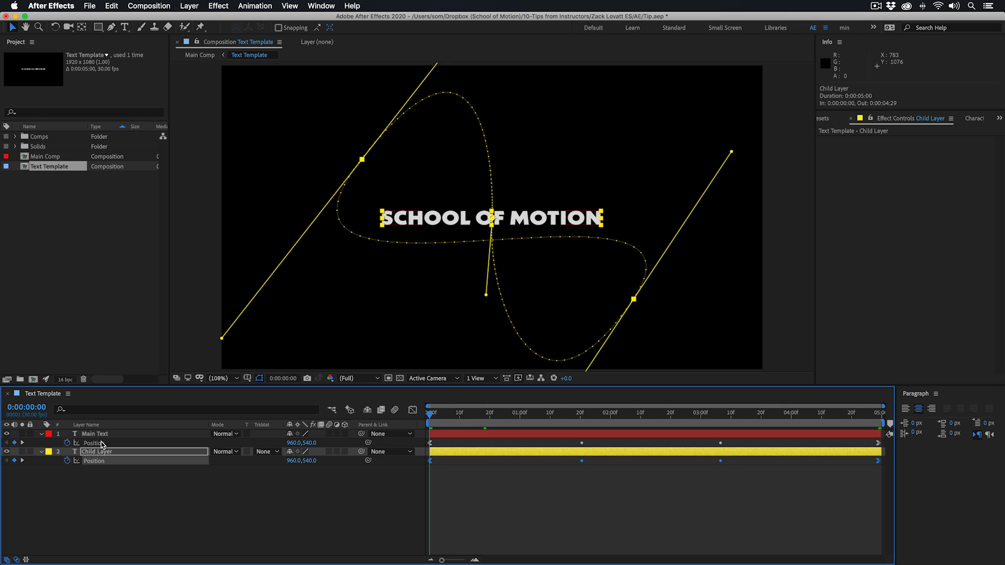
{"action": "left_click", "coordinate": [94, 434]}
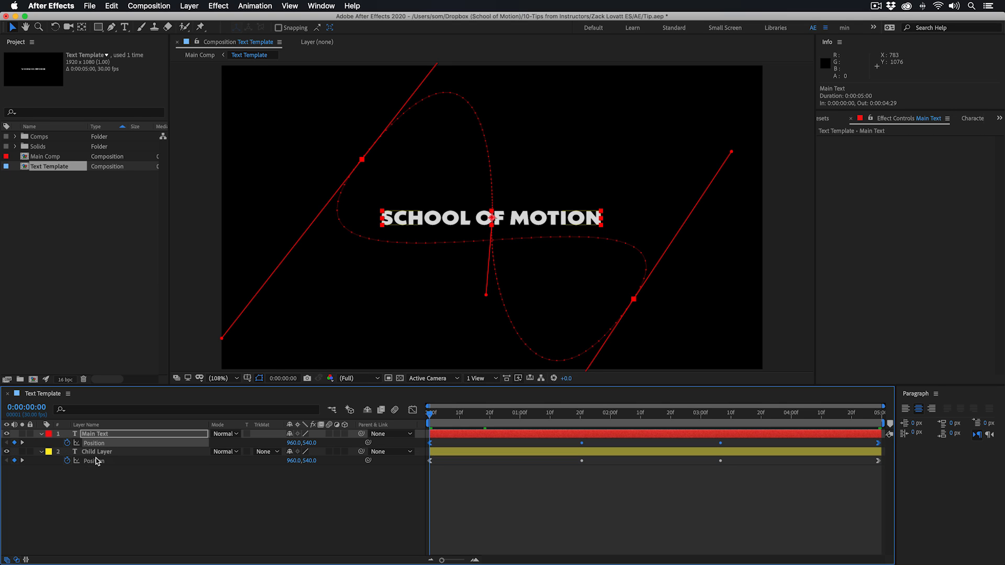
{"action": "left_click", "coordinate": [96, 451]}
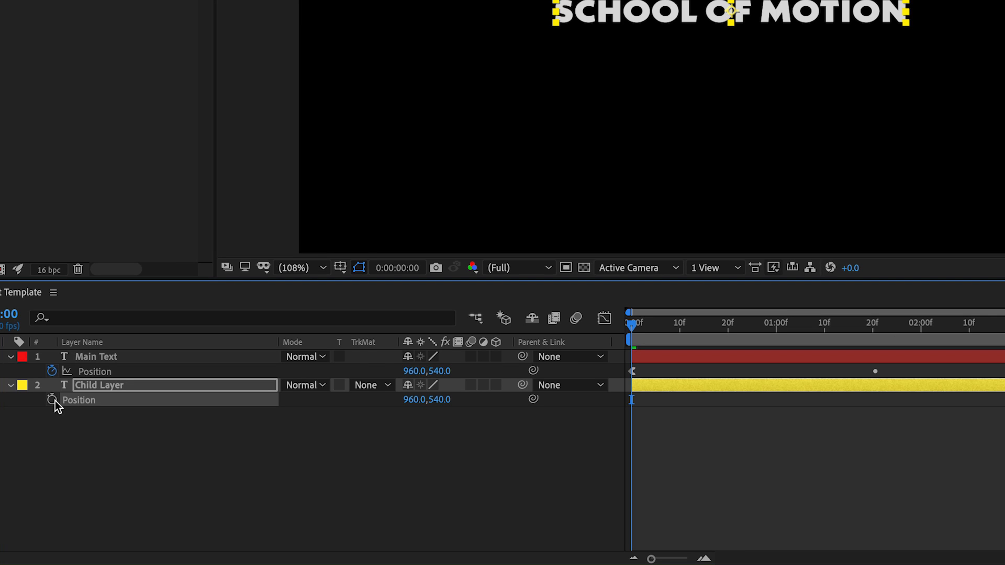
Link Child Layer's Position to Main Text's Position with a pick-whipped expression and preview it
{"action": "left_click", "coordinate": [50, 400]}
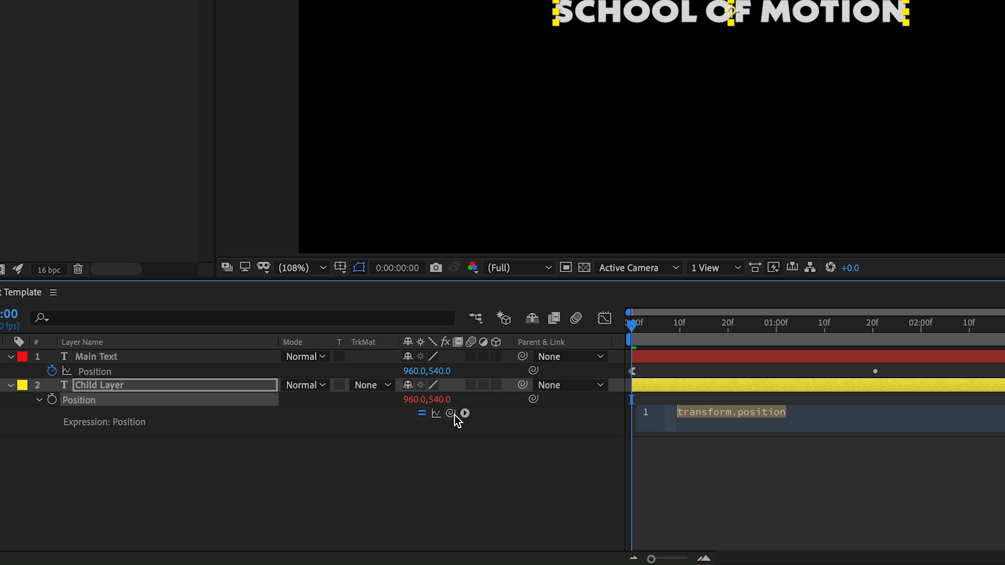
{"action": "left_click_drag", "start_coordinate": [452, 413], "coordinate": [112, 371]}
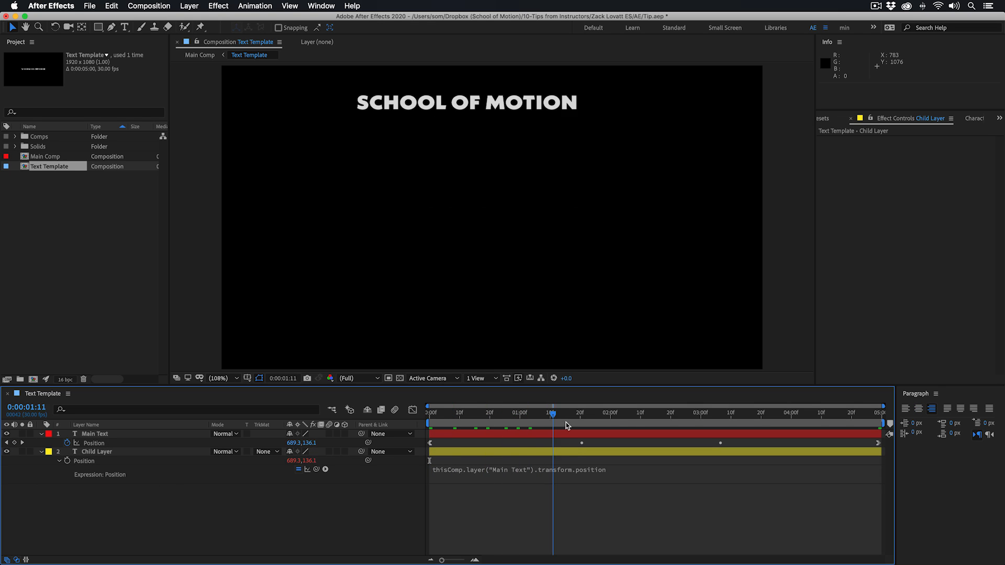
{"action": "left_click_drag", "start_coordinate": [552, 425], "coordinate": [531, 425]}
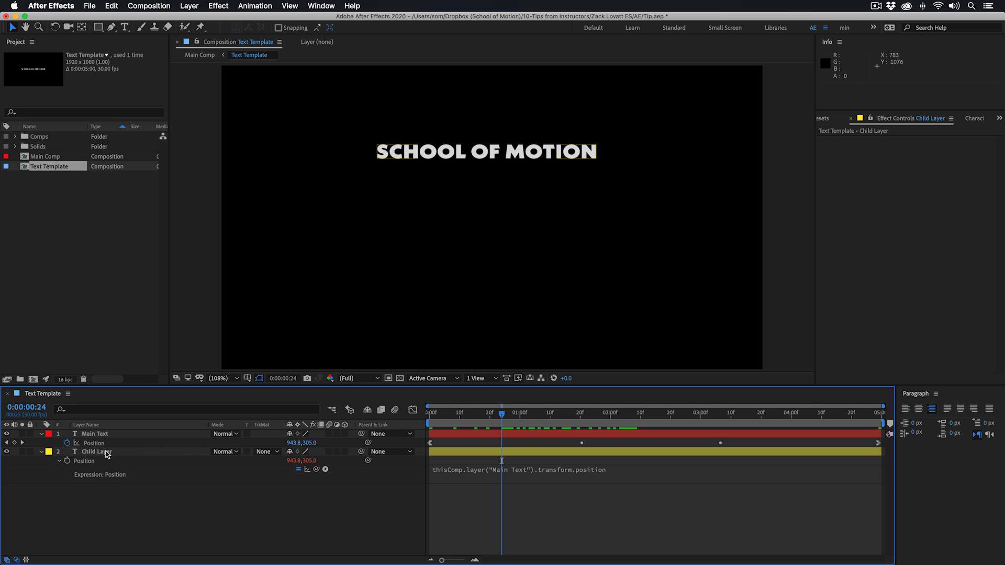
{"action": "left_click", "coordinate": [97, 452]}
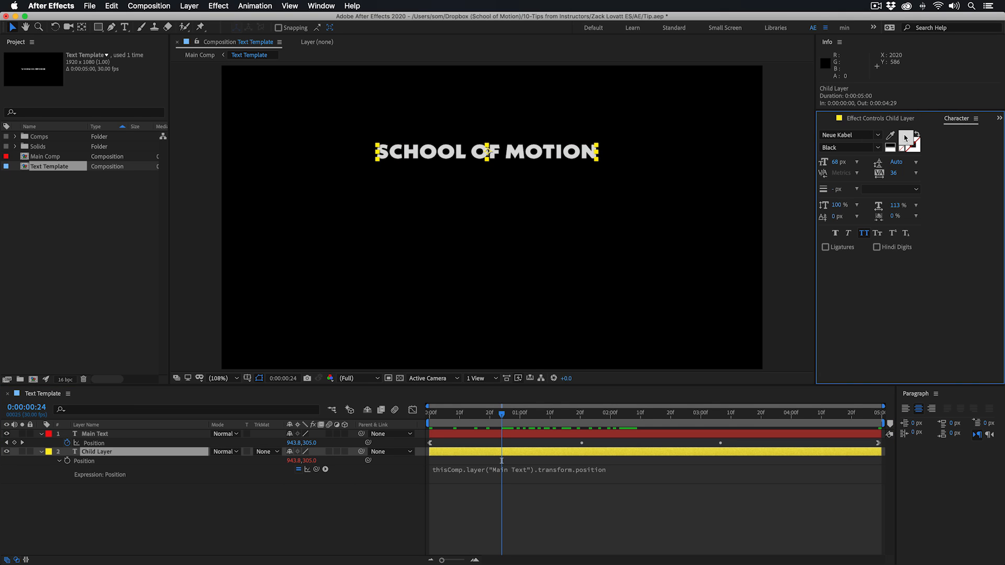
Set Child Layer's text fill colour to red FF0000
{"action": "left_click", "coordinate": [915, 138]}
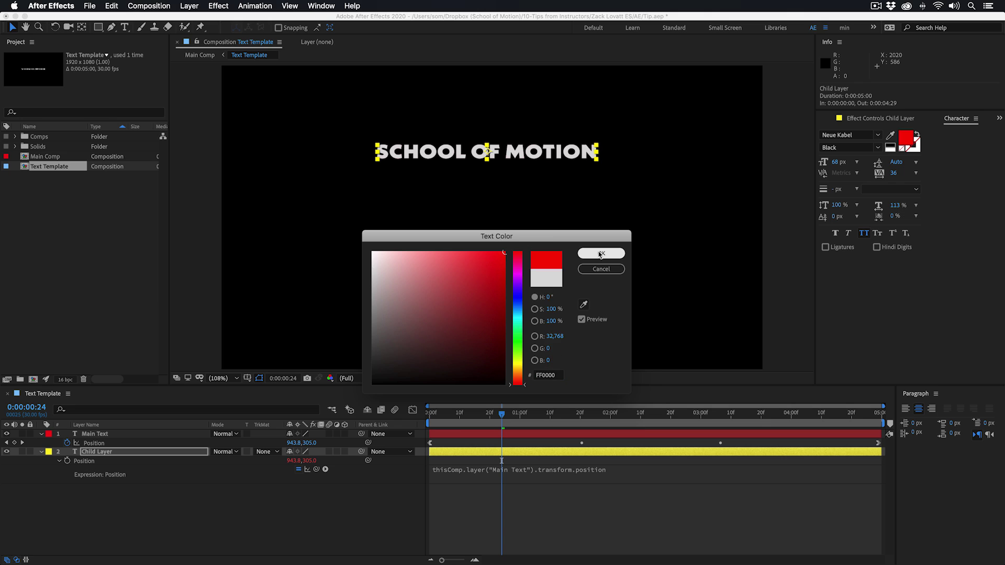
{"action": "left_click", "coordinate": [601, 254]}
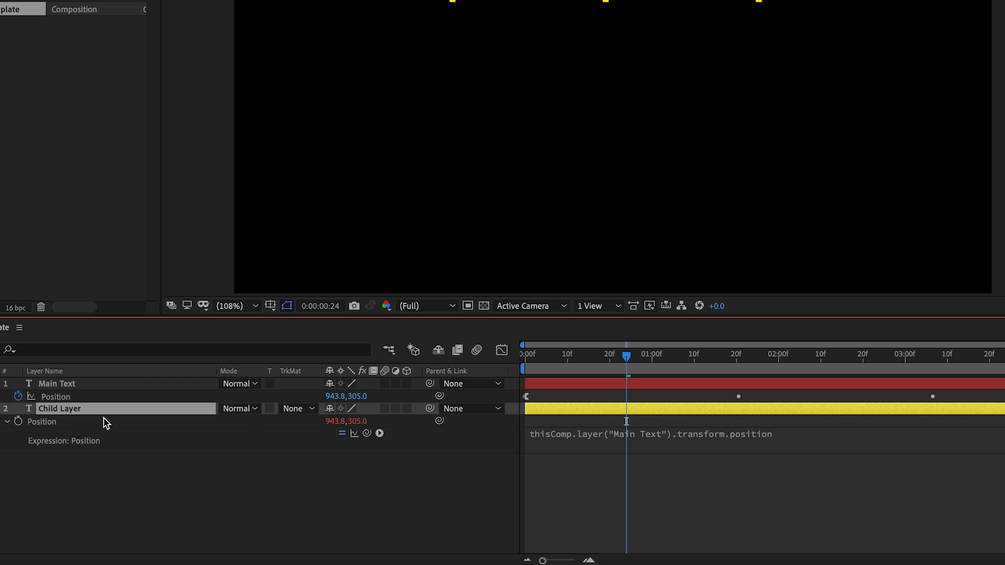
{"action": "mouse_move", "coordinate": [783, 444]}
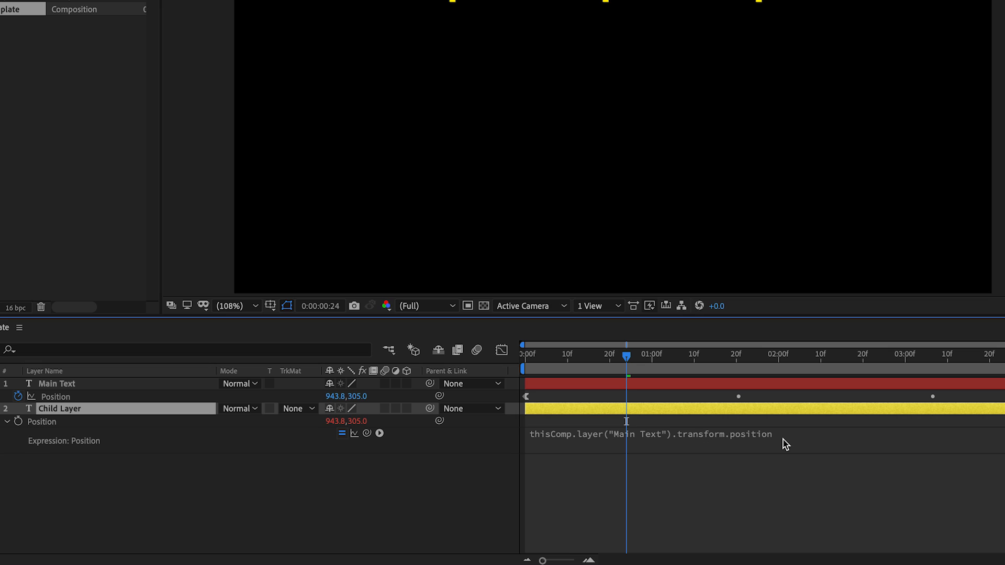
{"action": "mouse_move", "coordinate": [103, 397]}
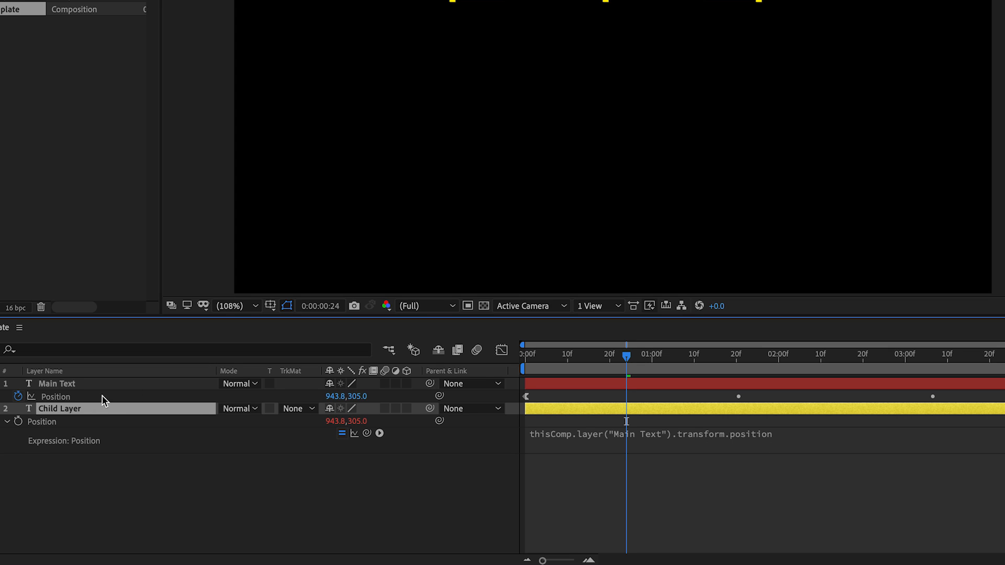
{"action": "mouse_move", "coordinate": [622, 504]}
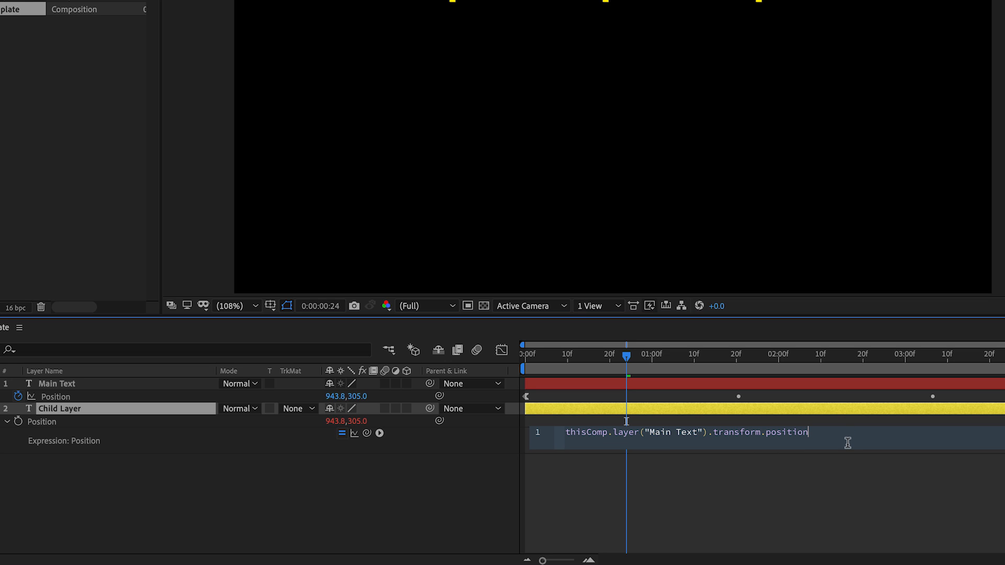
{"action": "mouse_move", "coordinate": [835, 510]}
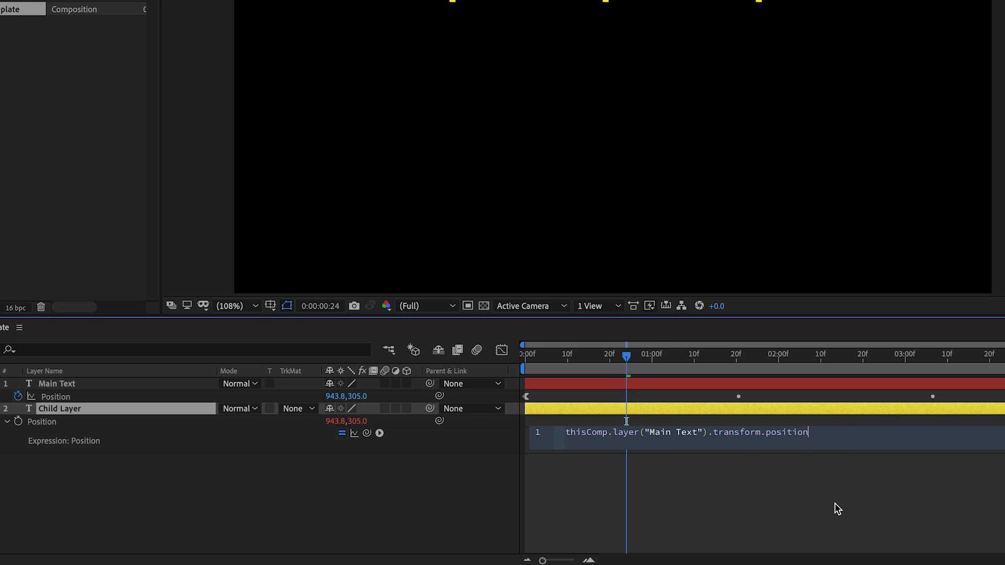
Extend the expression to transform.position.valueAtTime(time) on Main Text
{"action": "type", "text": ".valueA"}
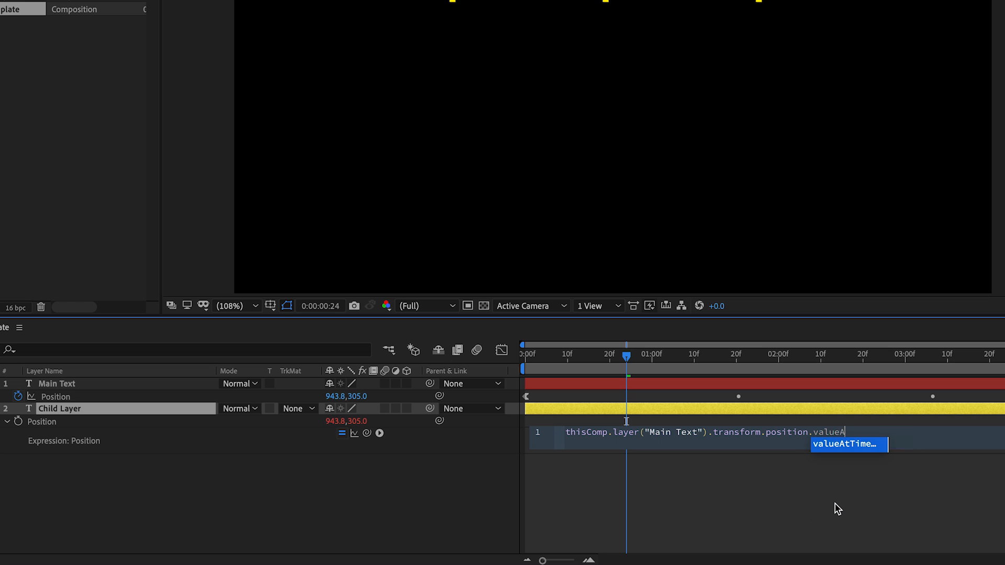
{"action": "key", "text": "Tab"}
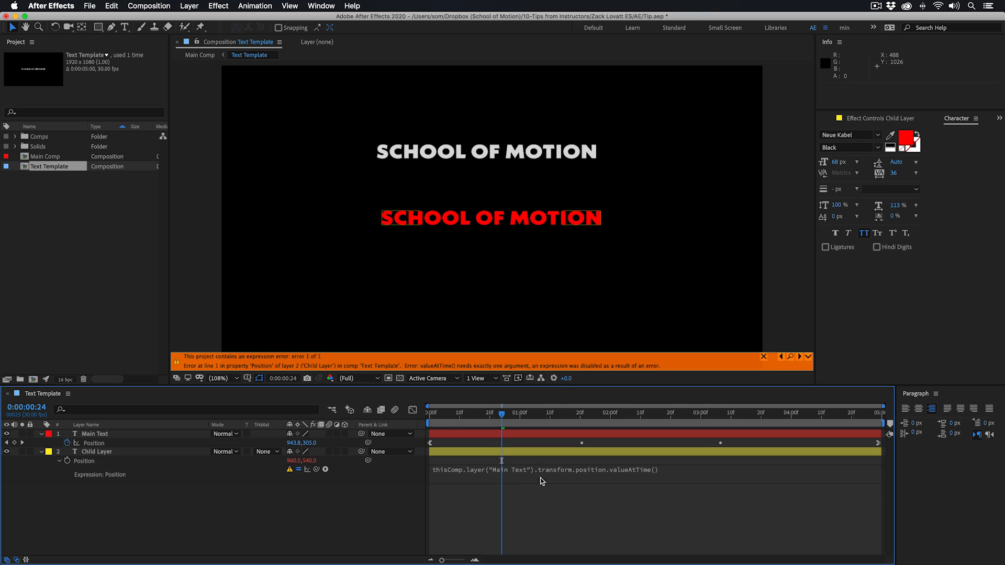
{"action": "mouse_move", "coordinate": [555, 483]}
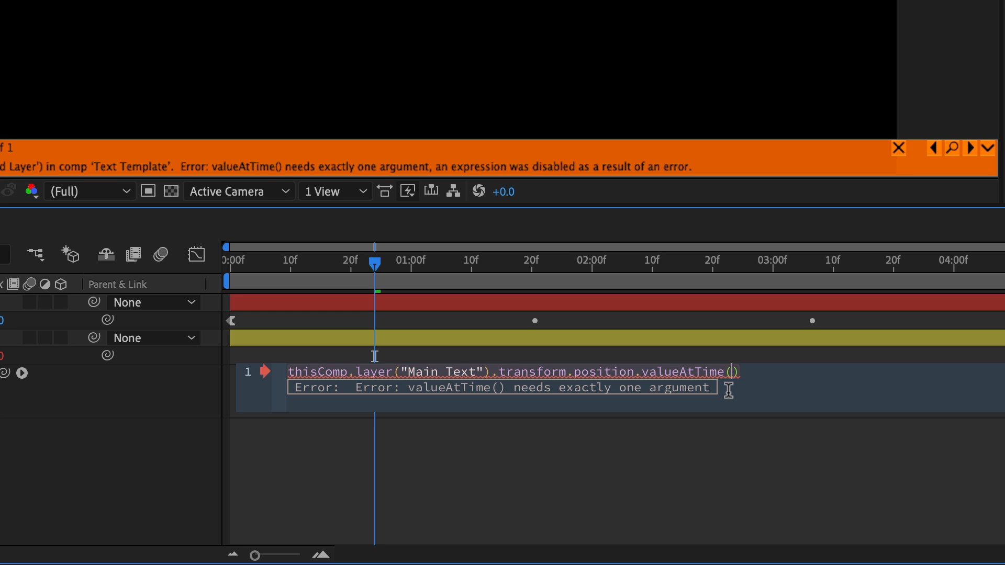
{"action": "double_click", "coordinate": [692, 372]}
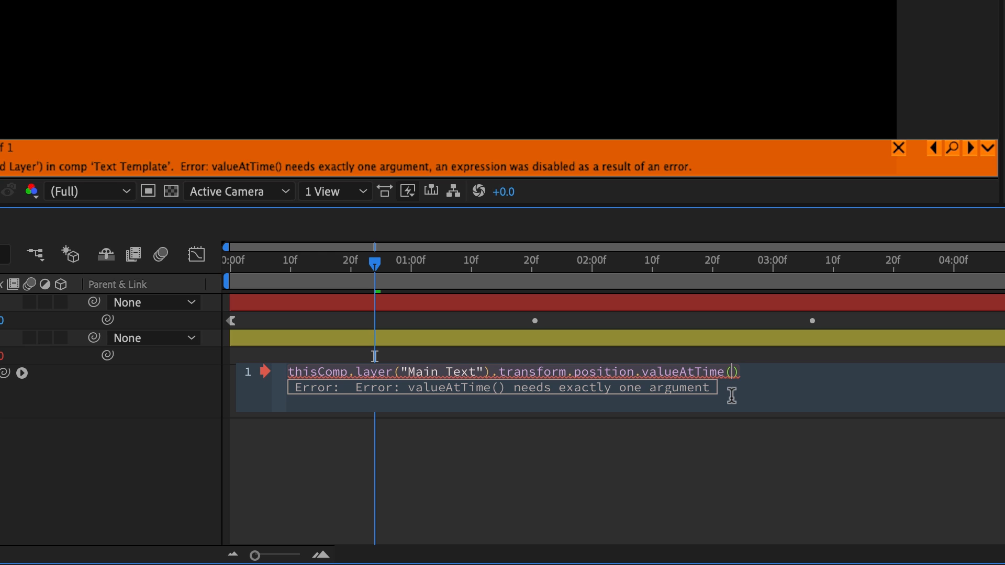
{"action": "type", "text": "time"}
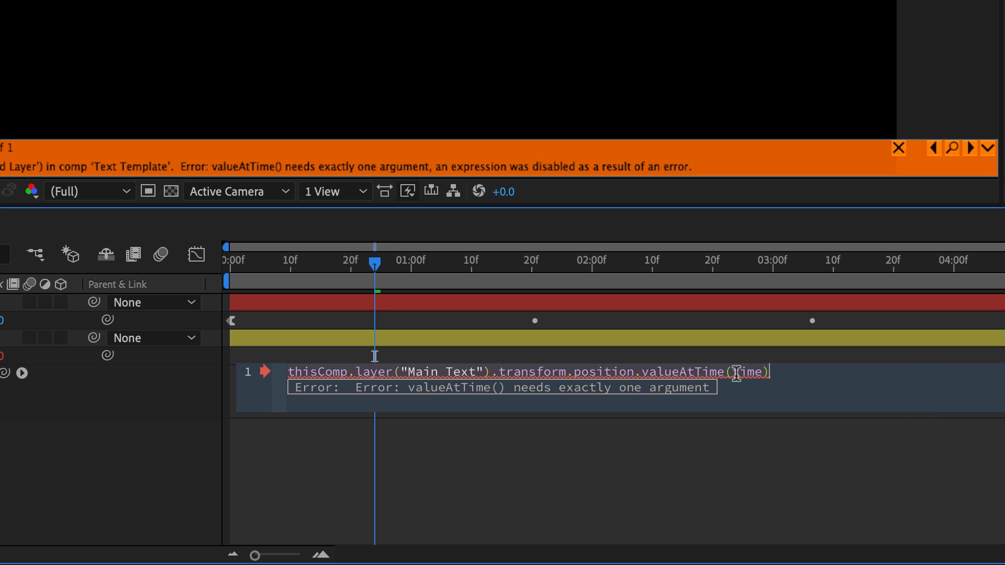
{"action": "double_click", "coordinate": [748, 371]}
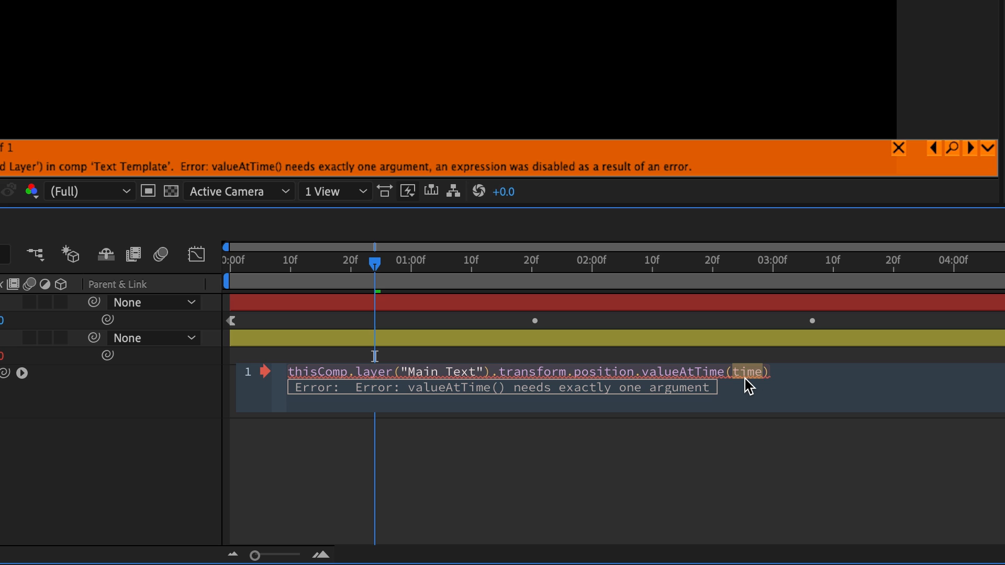
{"action": "mouse_move", "coordinate": [593, 390]}
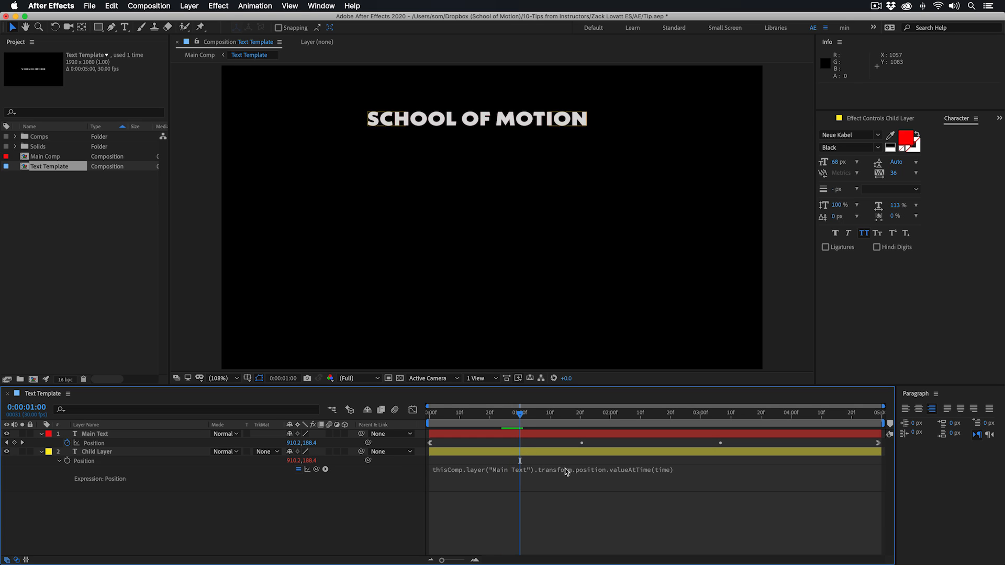
{"action": "mouse_move", "coordinate": [673, 478]}
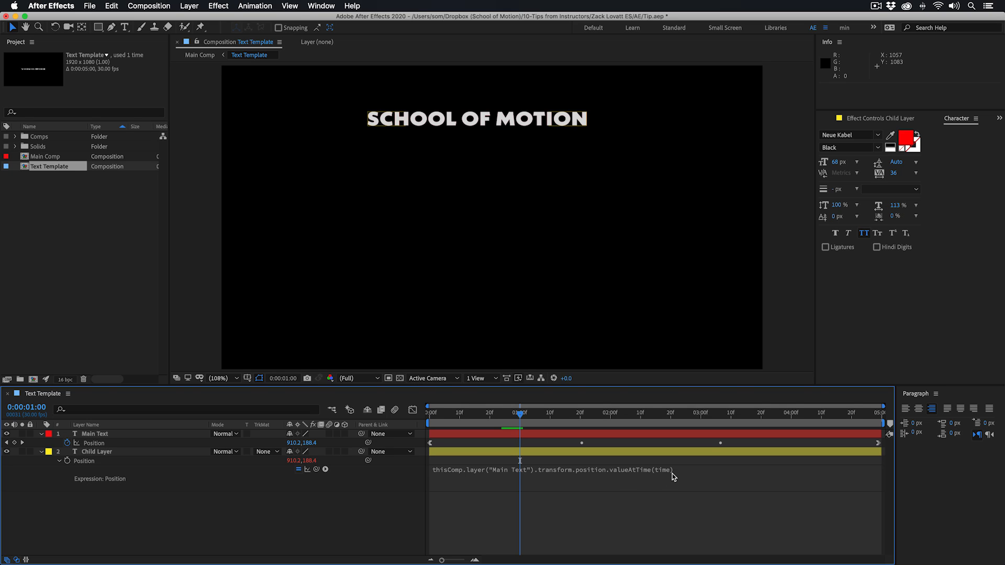
Change the expression to valueAtTime(time - 0.5) so the red copy lags behind
{"action": "double_click", "coordinate": [663, 470]}
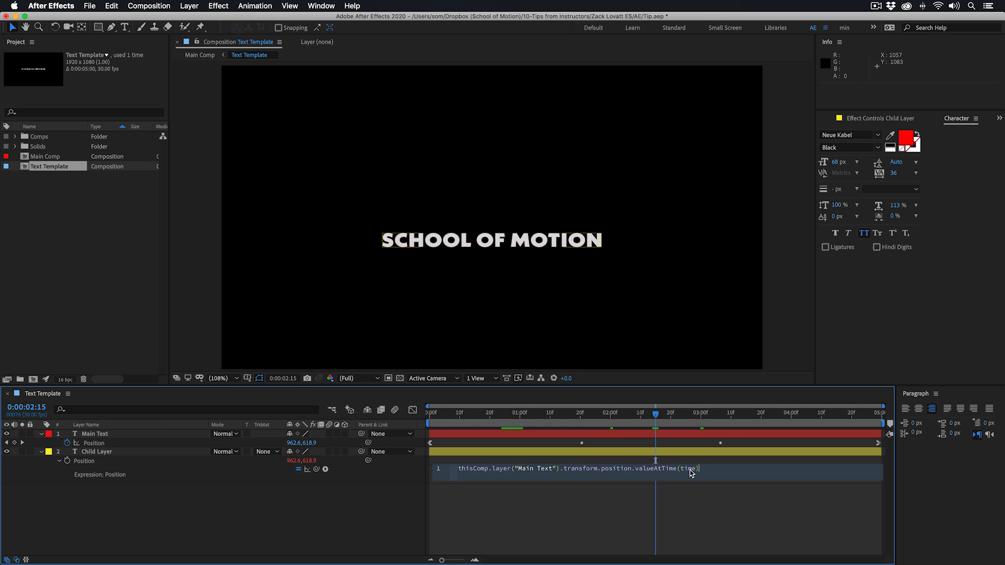
{"action": "mouse_move", "coordinate": [700, 478]}
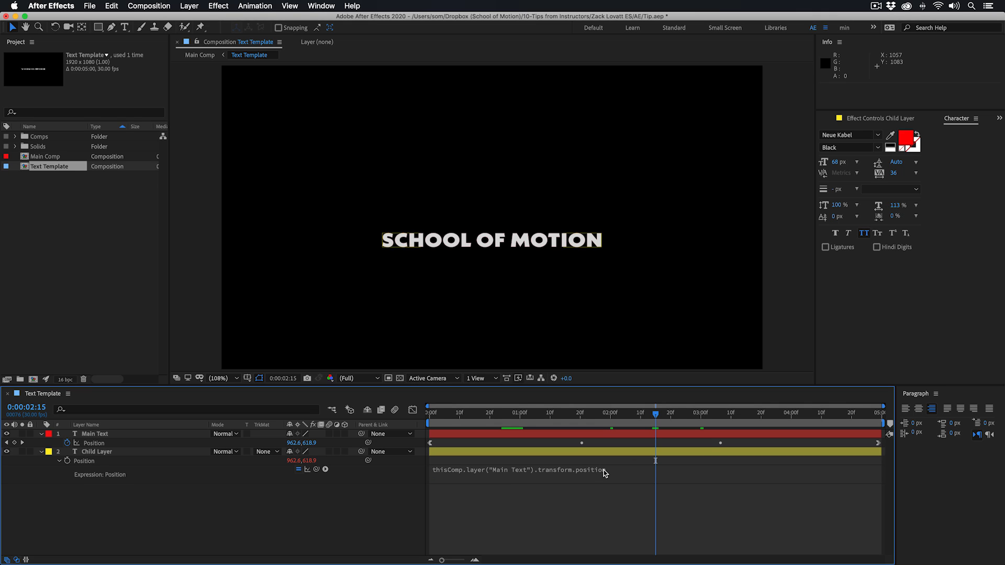
{"action": "type", "text": ".valueAtTime(time)"}
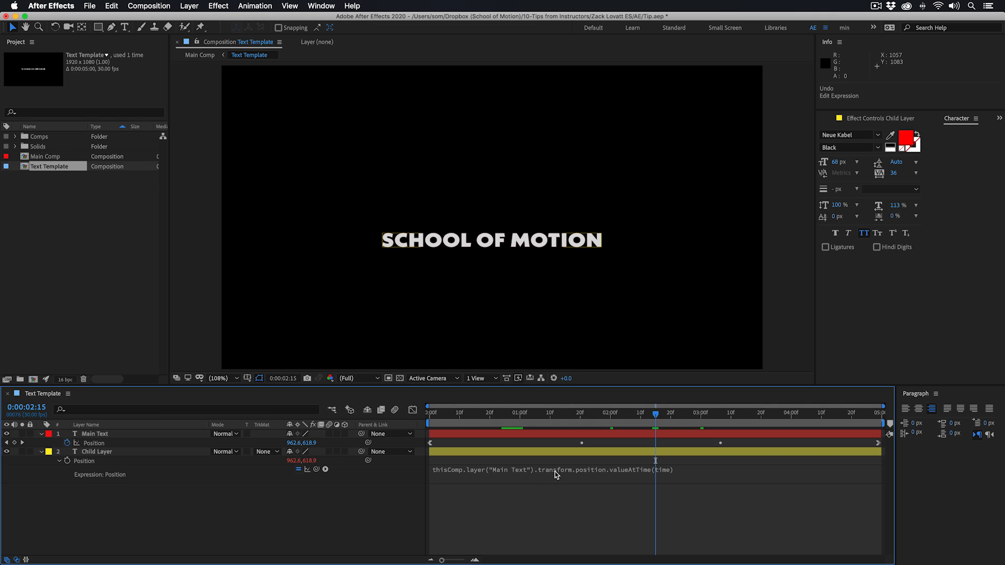
{"action": "mouse_move", "coordinate": [686, 478]}
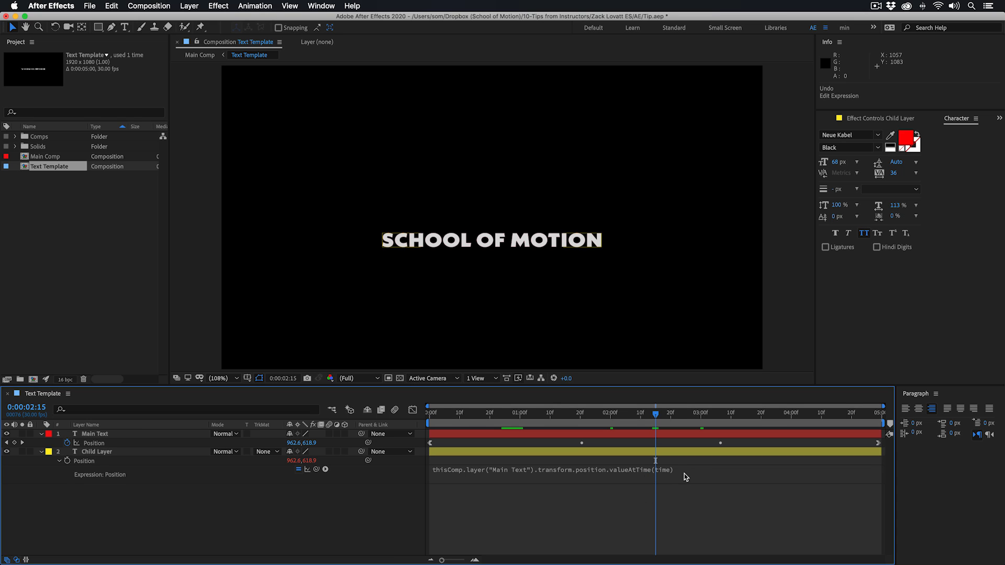
{"action": "mouse_move", "coordinate": [695, 477]}
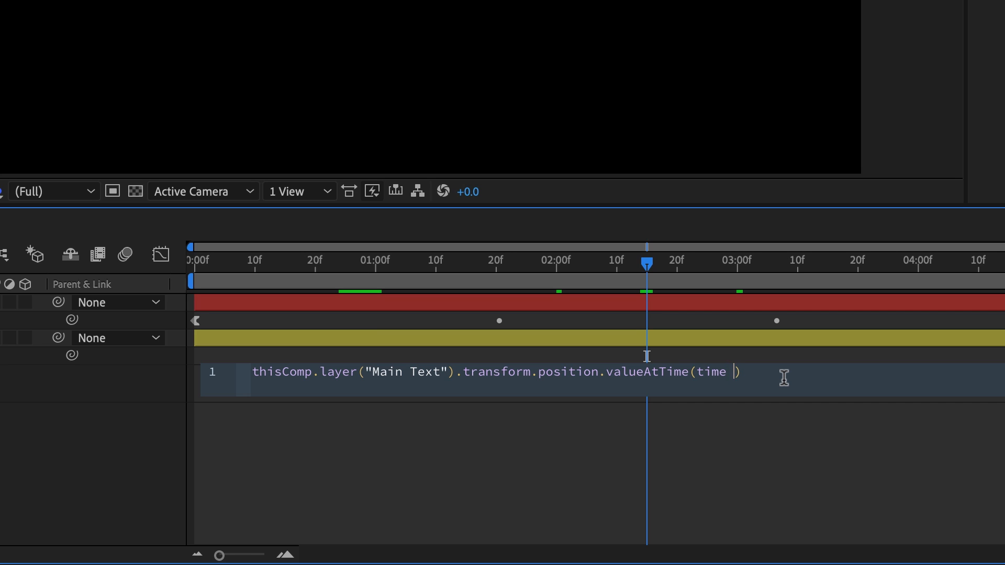
{"action": "key", "text": "Backspace"}
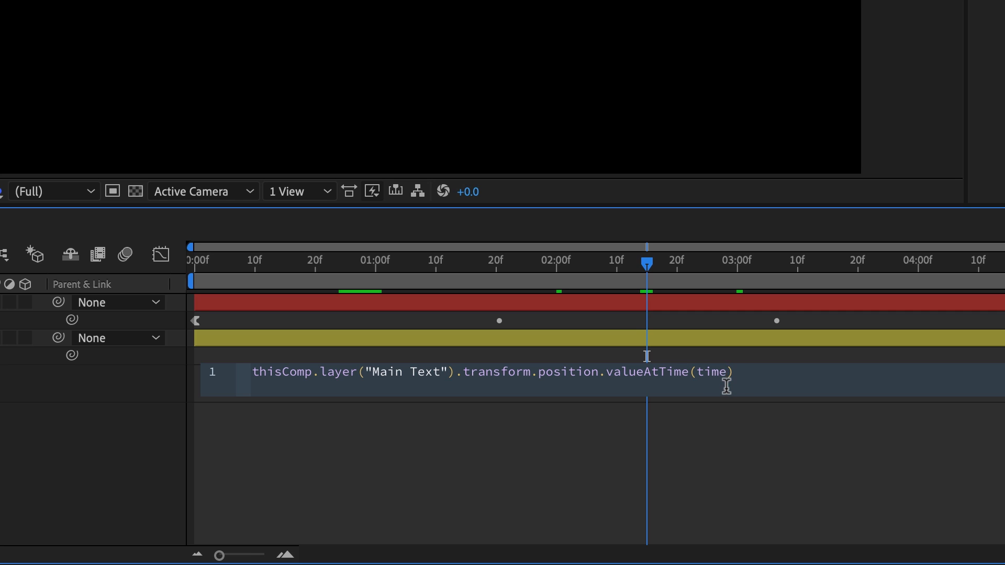
{"action": "mouse_move", "coordinate": [534, 287]}
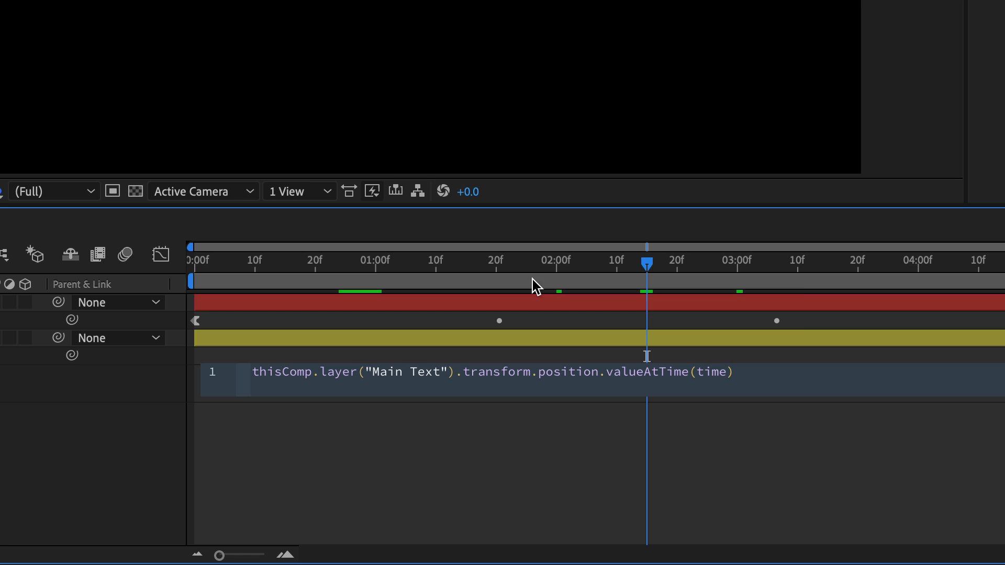
{"action": "mouse_move", "coordinate": [654, 276]}
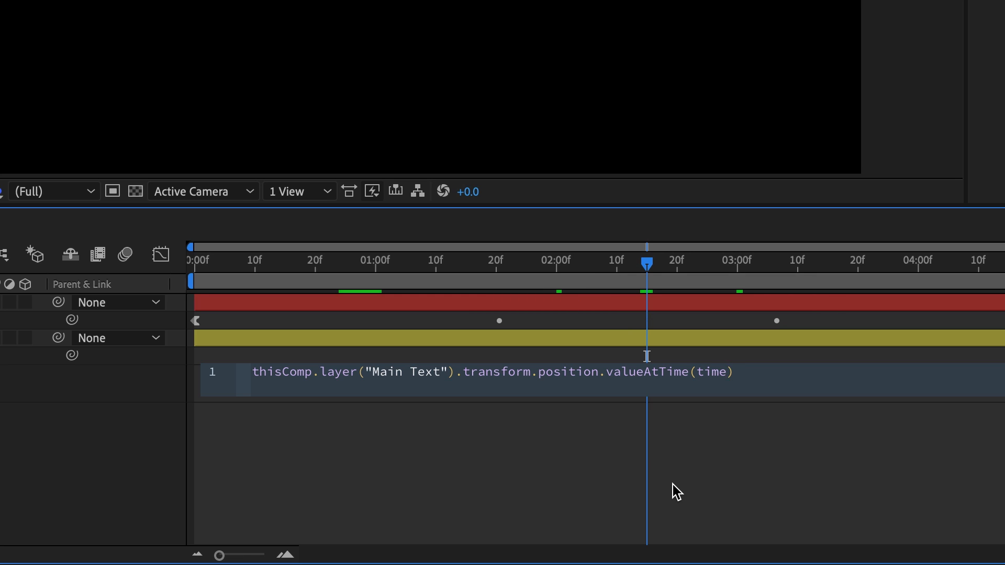
{"action": "type", "text": "- 0.5"}
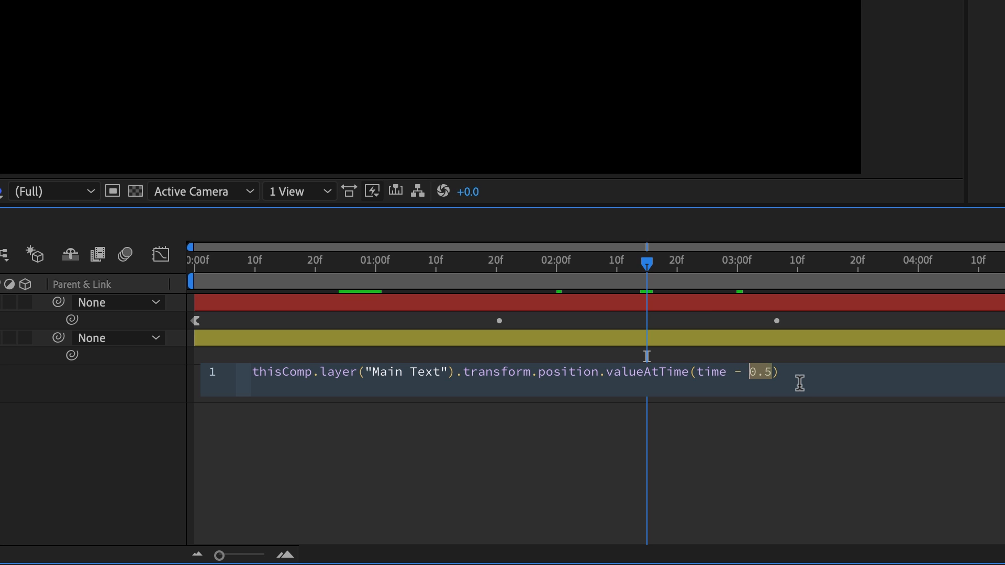
{"action": "mouse_move", "coordinate": [768, 450]}
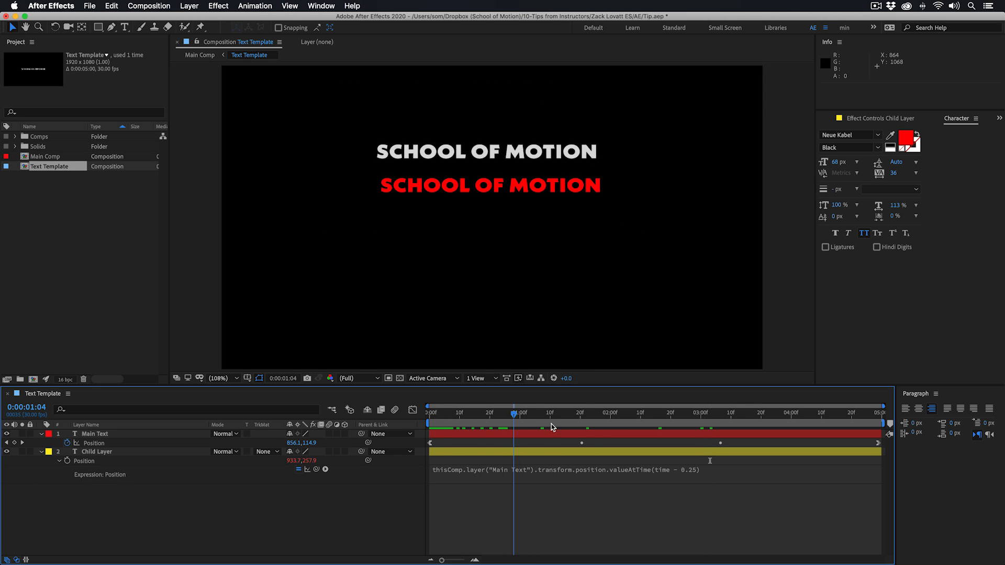
Show the Graph Editor curves for Main Text's and Child Layer's Position
{"action": "left_click", "coordinate": [655, 414]}
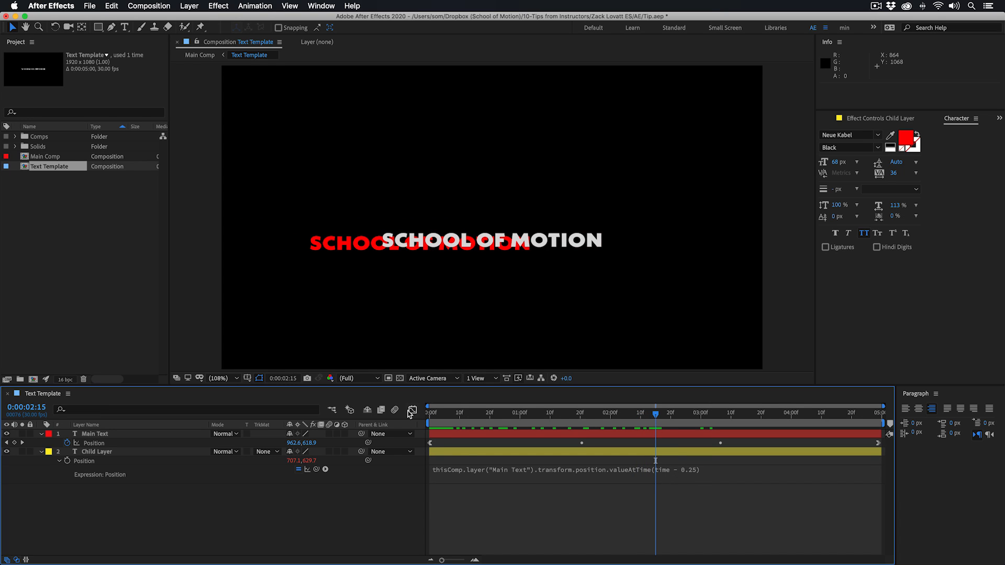
{"action": "left_click", "coordinate": [412, 409]}
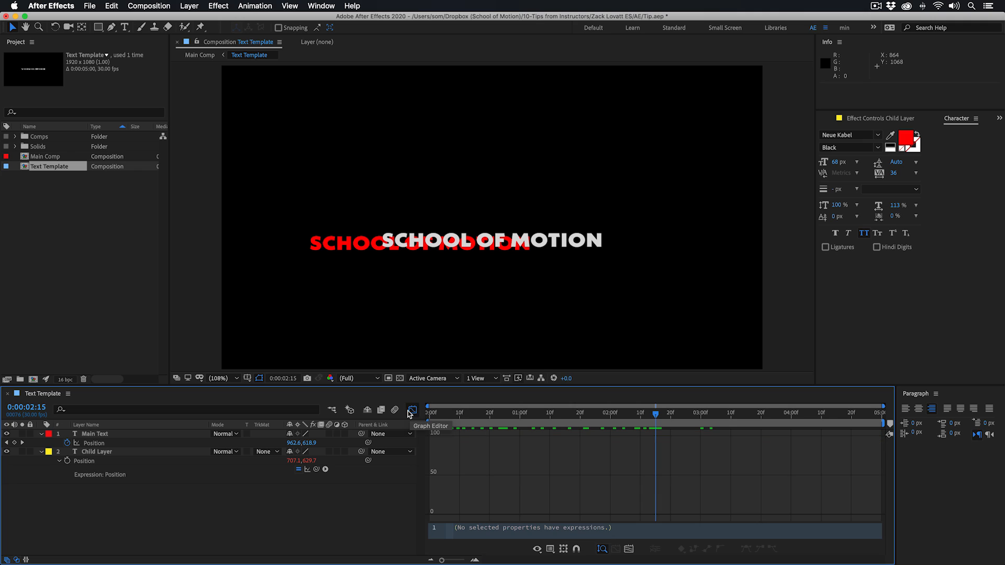
{"action": "left_click", "coordinate": [93, 442]}
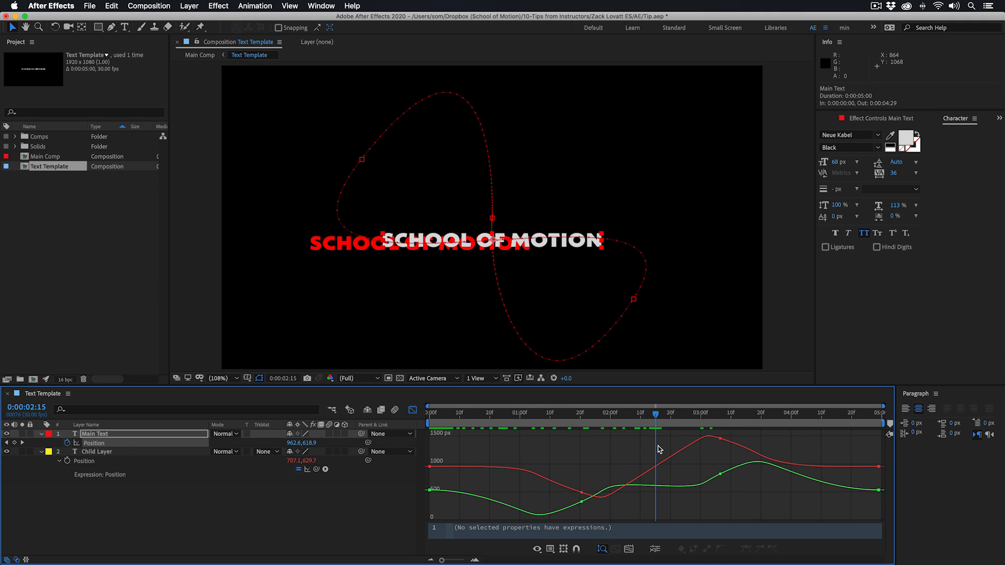
{"action": "mouse_move", "coordinate": [391, 455]}
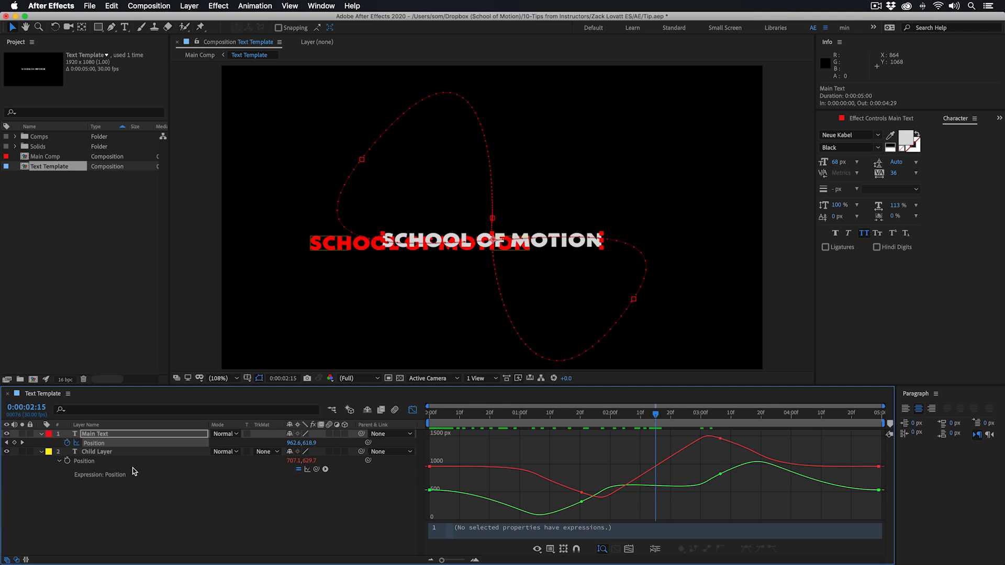
{"action": "left_click", "coordinate": [97, 452]}
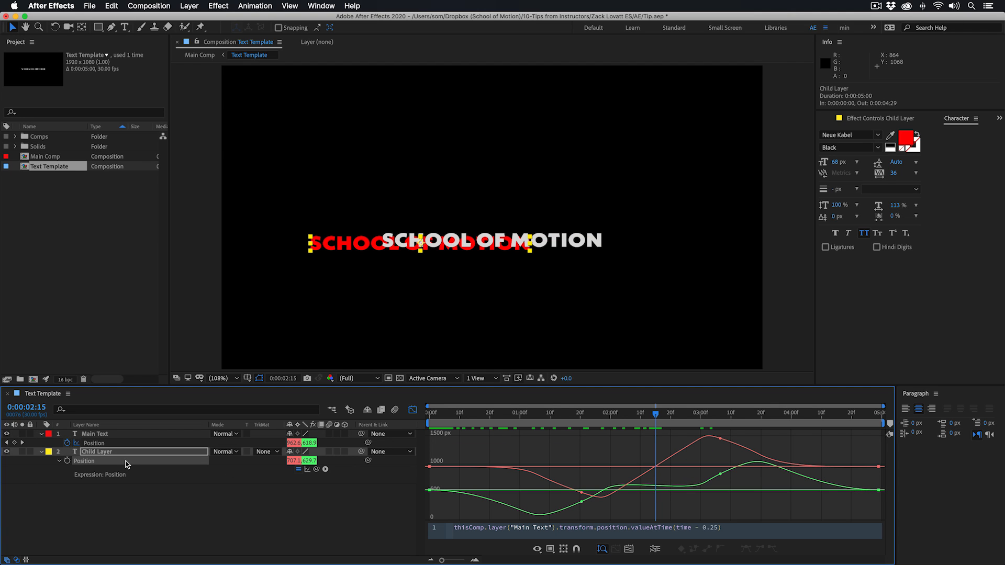
{"action": "mouse_move", "coordinate": [517, 508]}
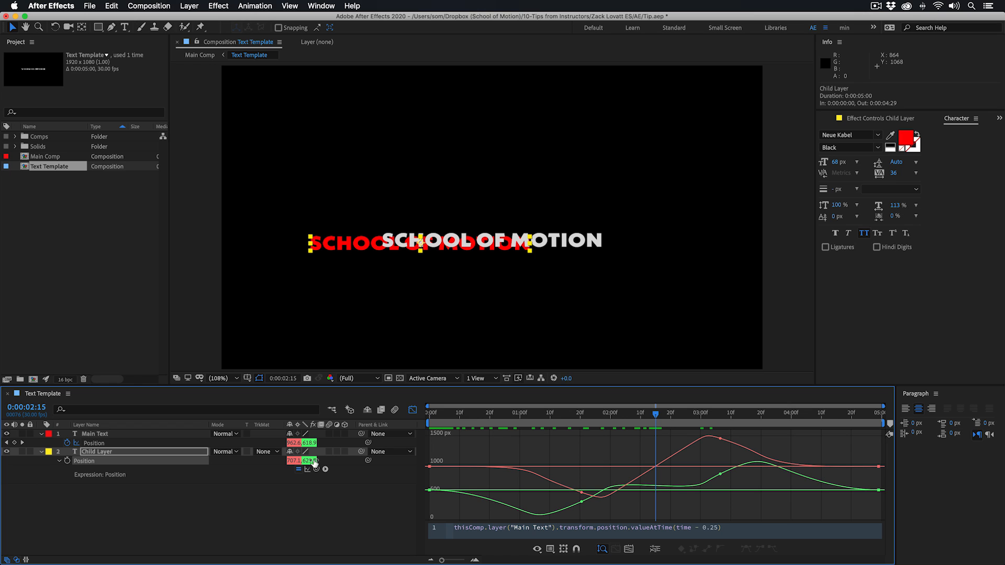
{"action": "mouse_move", "coordinate": [607, 474]}
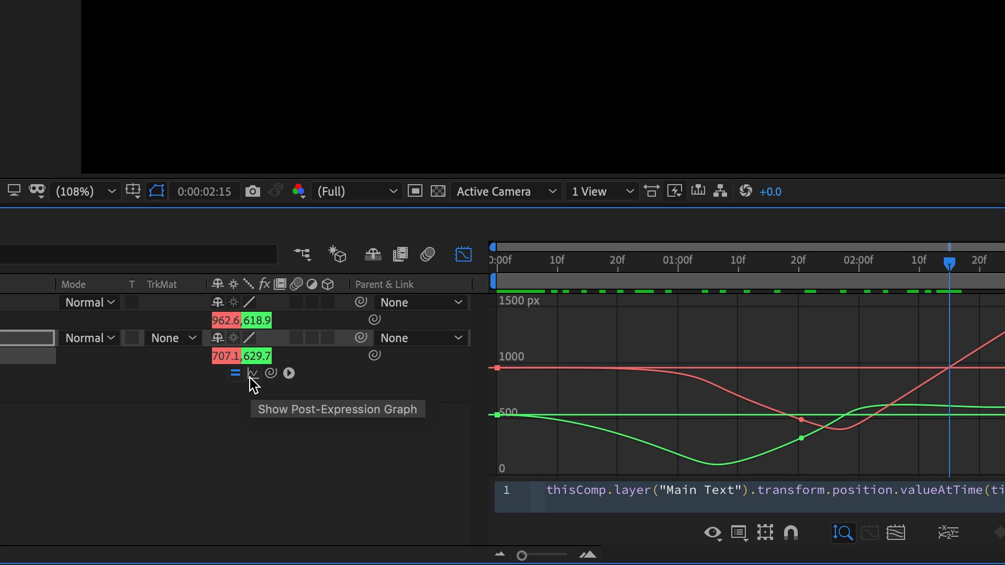
{"action": "mouse_move", "coordinate": [256, 386]}
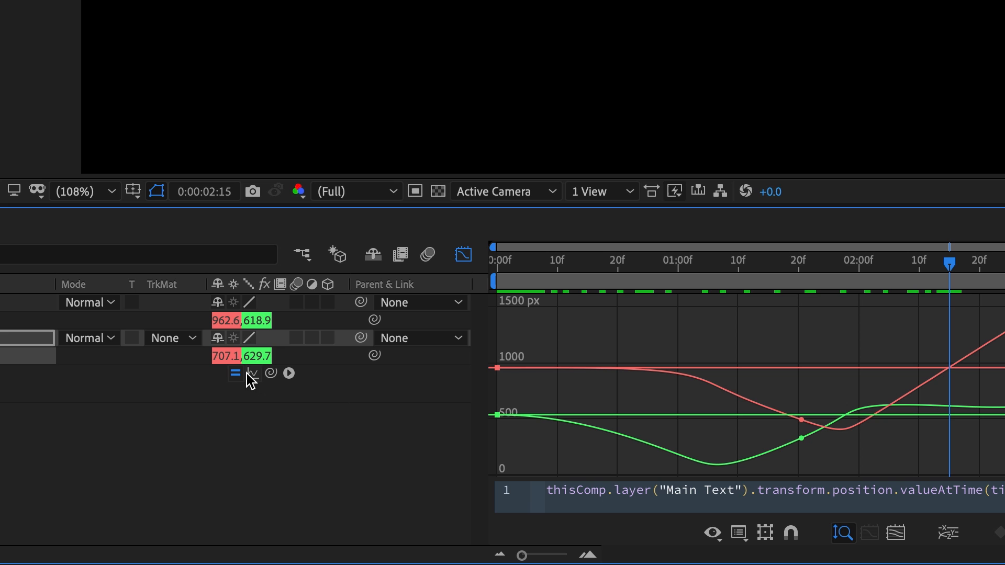
{"action": "mouse_move", "coordinate": [252, 383]}
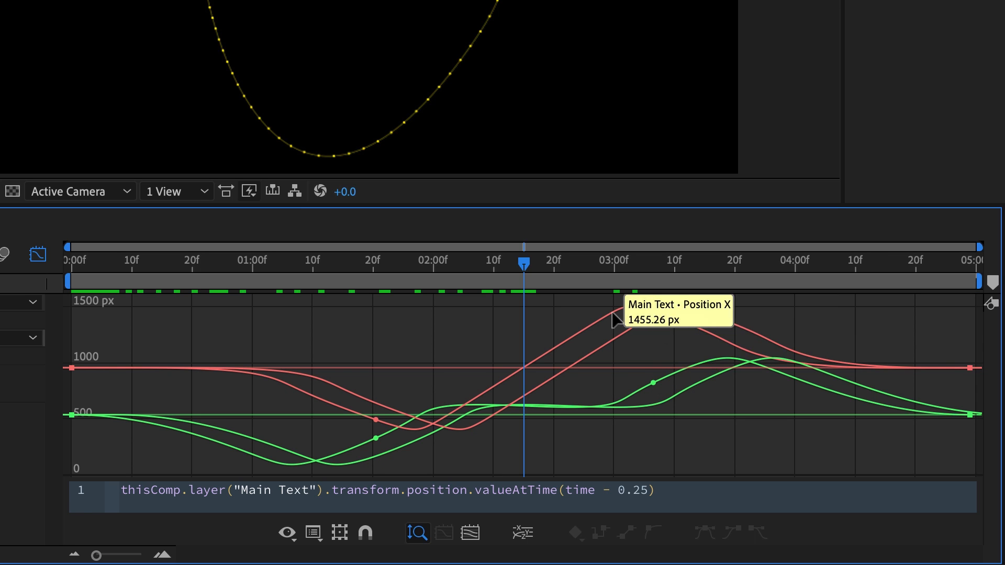
{"action": "mouse_move", "coordinate": [515, 336]}
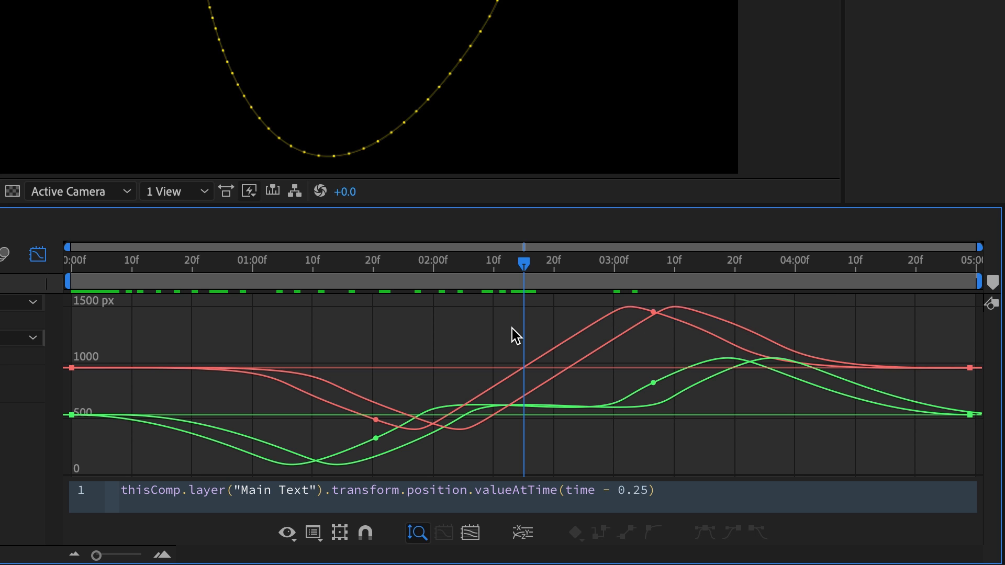
{"action": "mouse_move", "coordinate": [473, 343]}
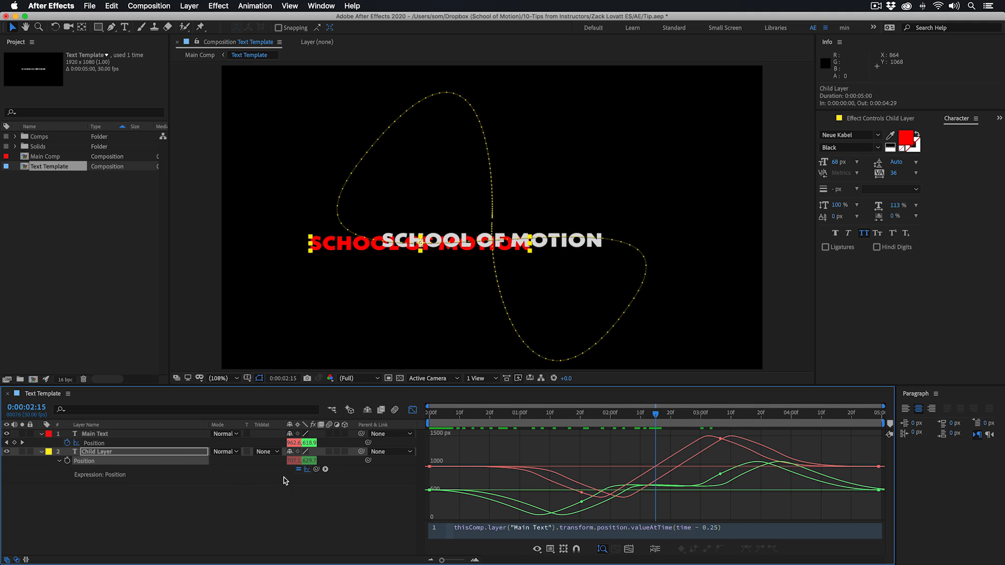
{"action": "mouse_move", "coordinate": [711, 457]}
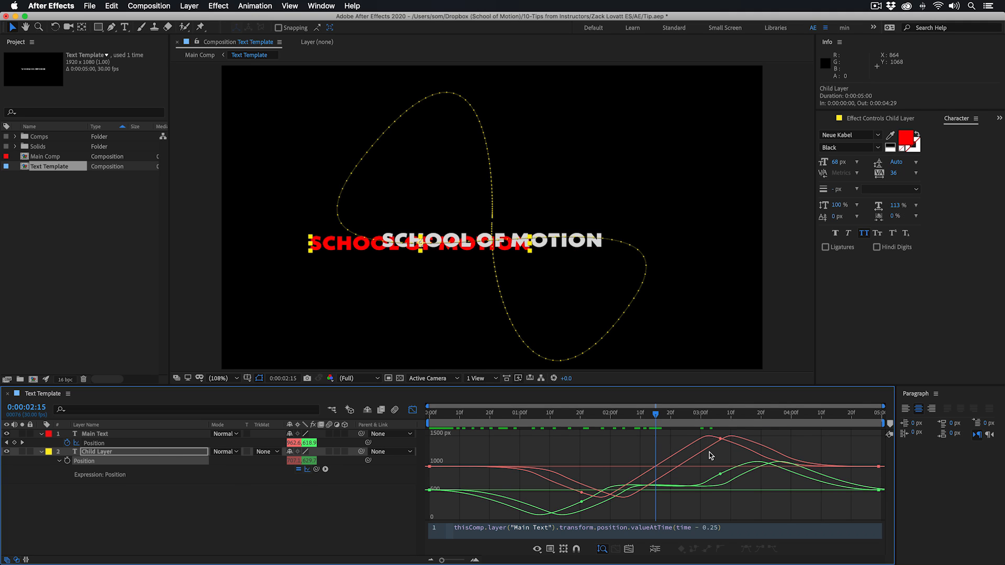
{"action": "mouse_move", "coordinate": [698, 462]}
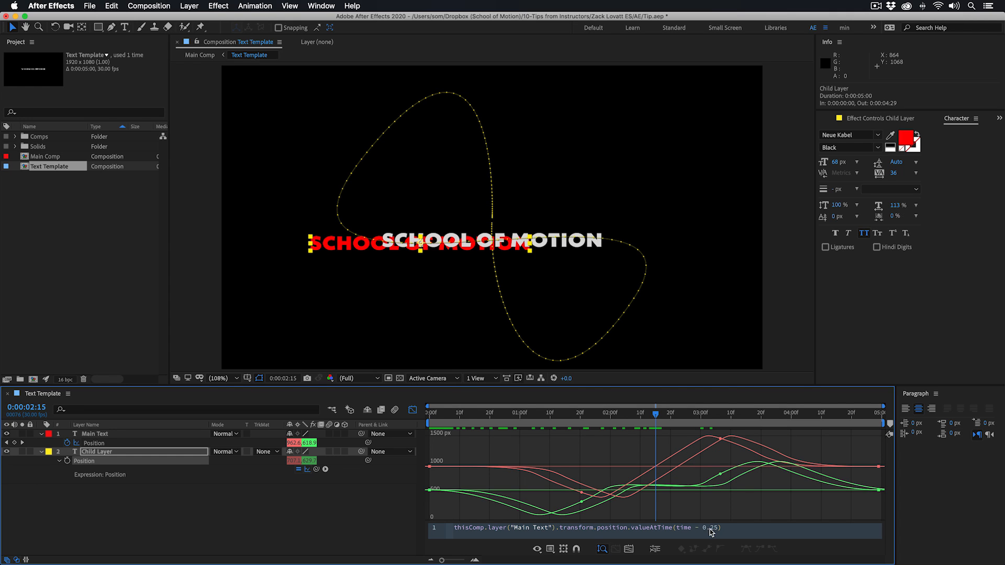
{"action": "mouse_move", "coordinate": [714, 508]}
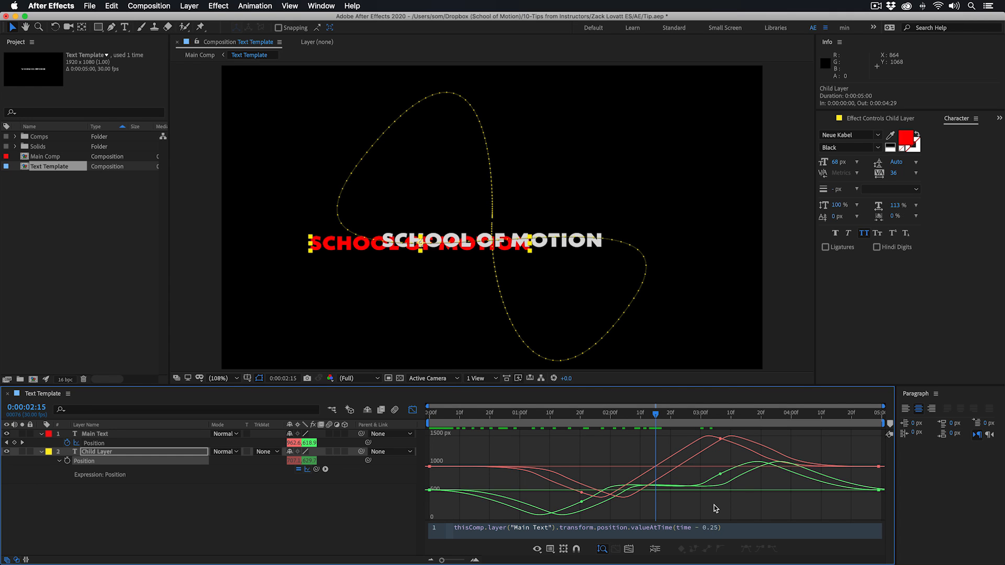
{"action": "mouse_move", "coordinate": [714, 539]}
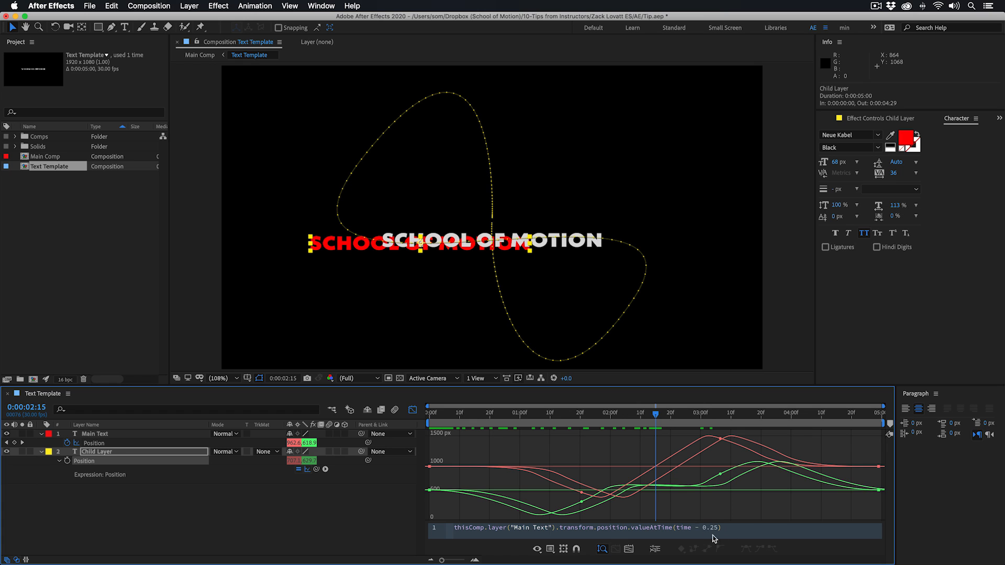
{"action": "mouse_move", "coordinate": [716, 508]}
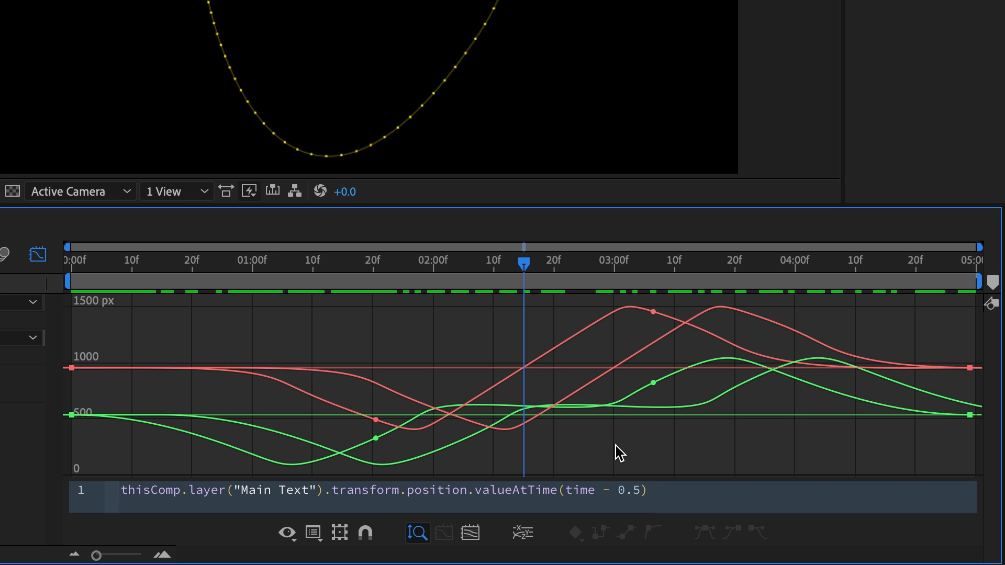
{"action": "mouse_move", "coordinate": [713, 318]}
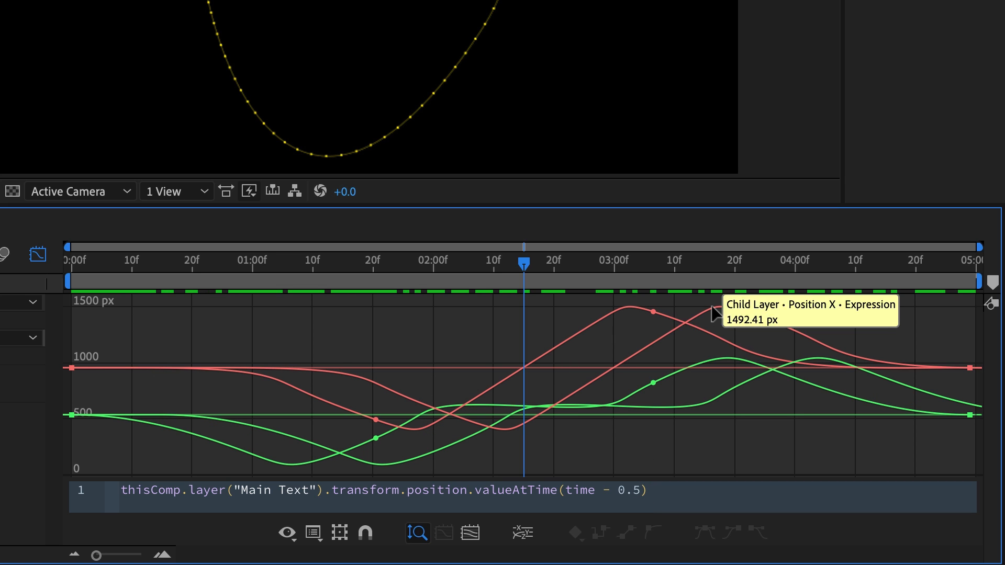
{"action": "mouse_move", "coordinate": [580, 365]}
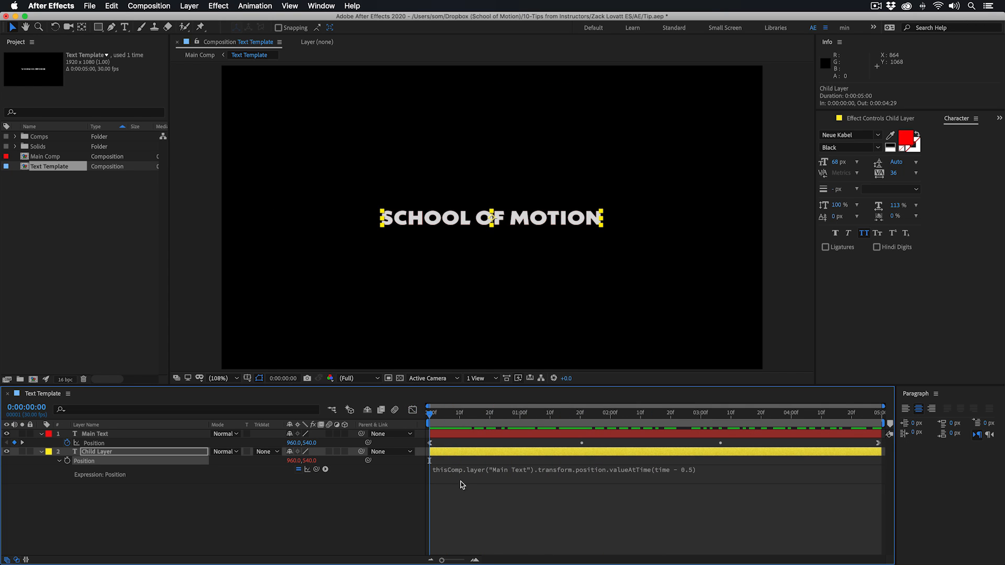
Duplicate Child Layer into Child Layer 2 with the same delayed expression
{"action": "left_click", "coordinate": [535, 413]}
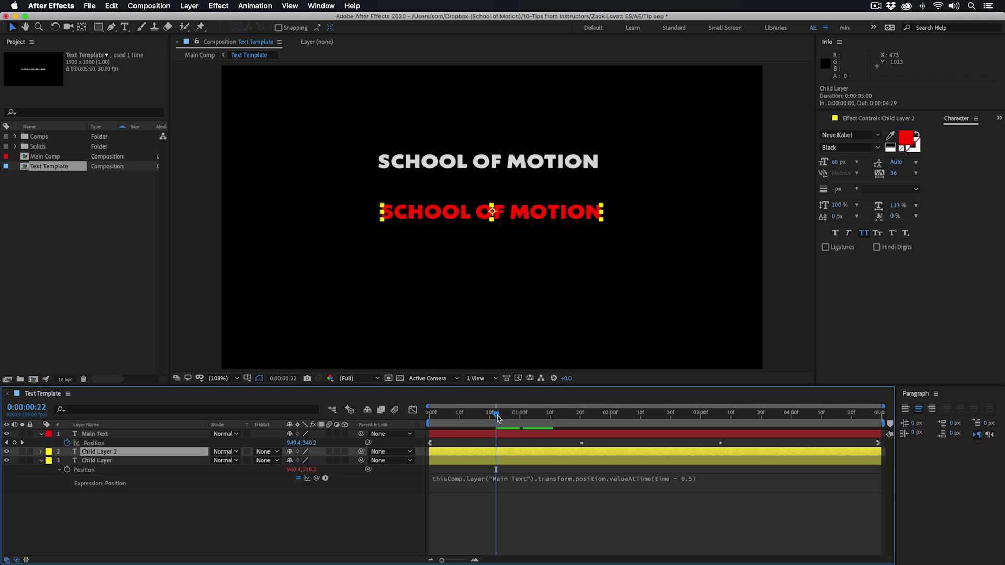
{"action": "mouse_move", "coordinate": [496, 418]}
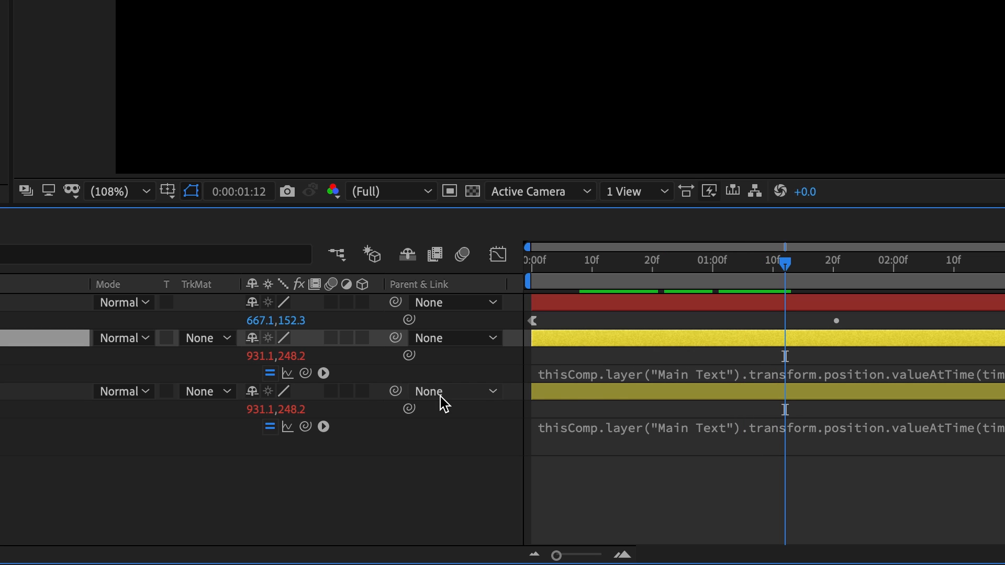
{"action": "mouse_move", "coordinate": [709, 444]}
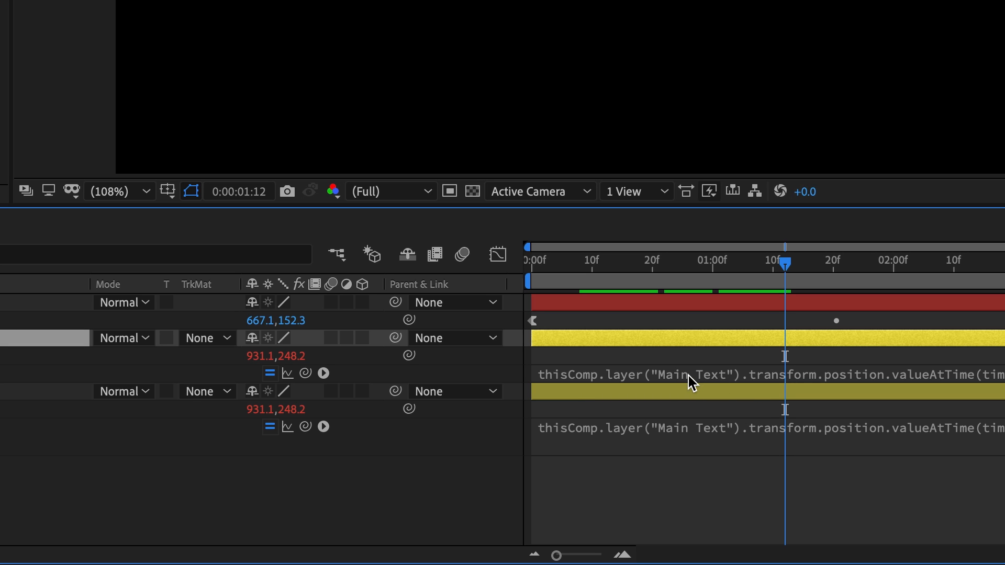
{"action": "mouse_move", "coordinate": [631, 384]}
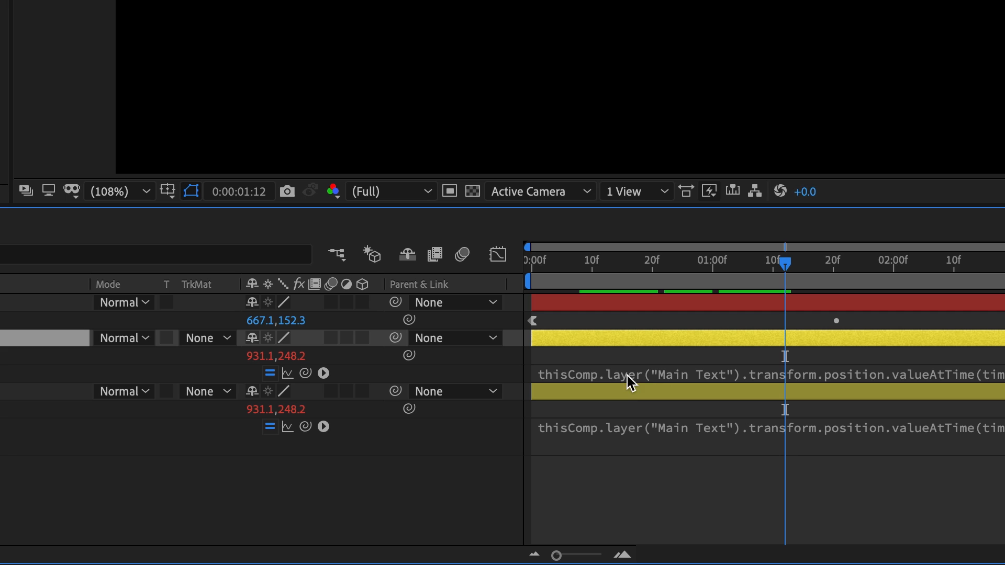
{"action": "mouse_move", "coordinate": [655, 392]}
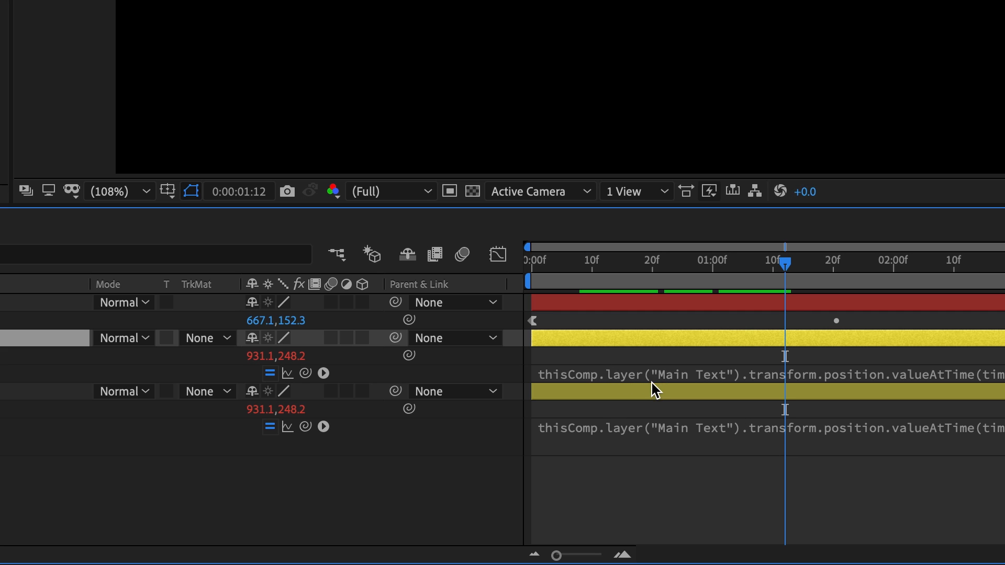
{"action": "mouse_move", "coordinate": [678, 386]}
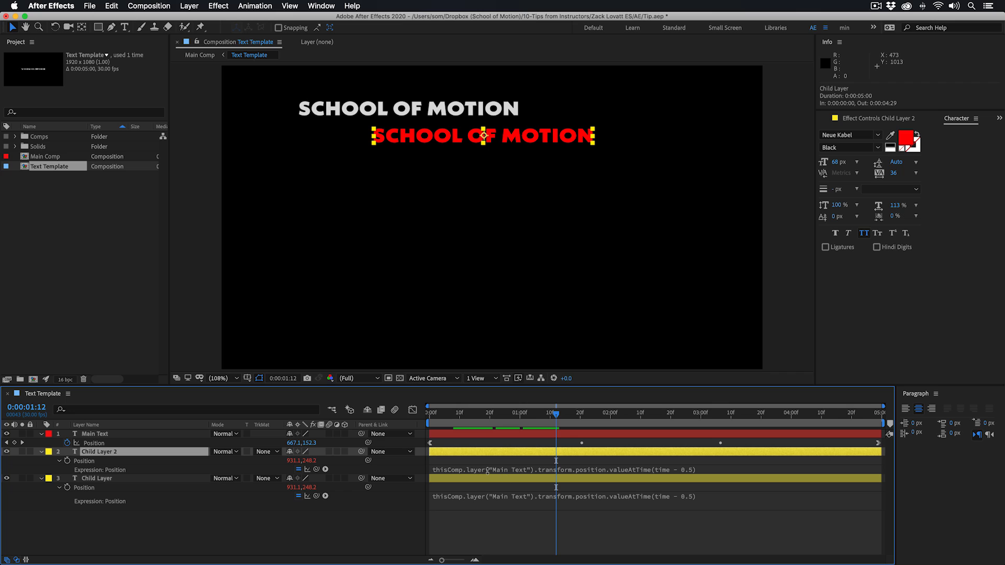
{"action": "mouse_move", "coordinate": [490, 487]}
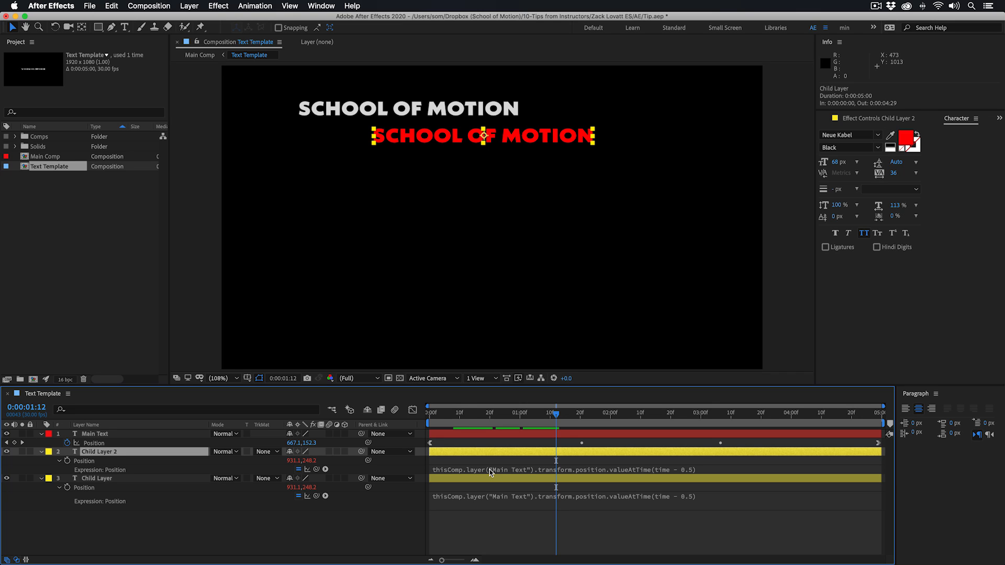
{"action": "mouse_move", "coordinate": [474, 485]}
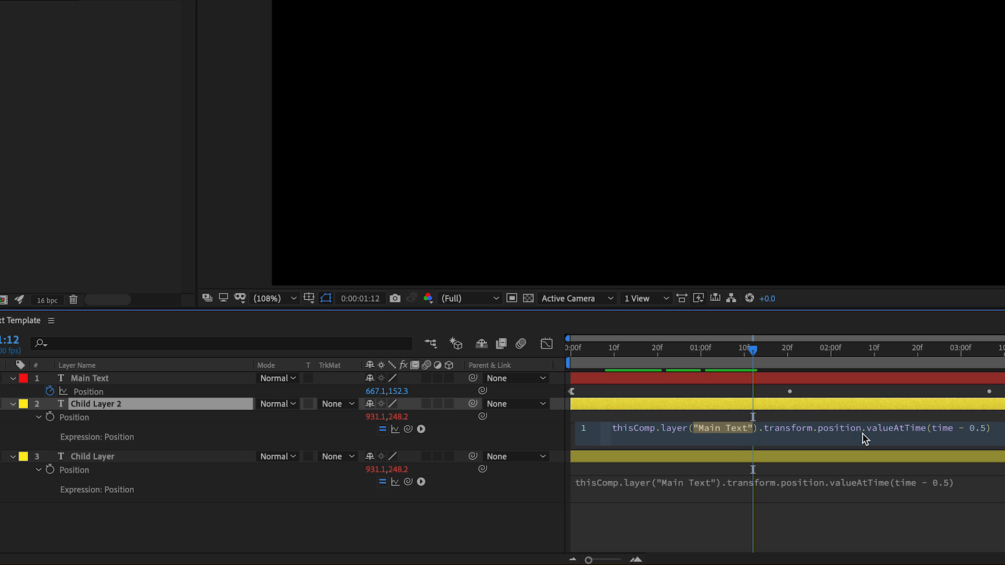
{"action": "mouse_move", "coordinate": [736, 445]}
{"action": "type", "text": "1"}
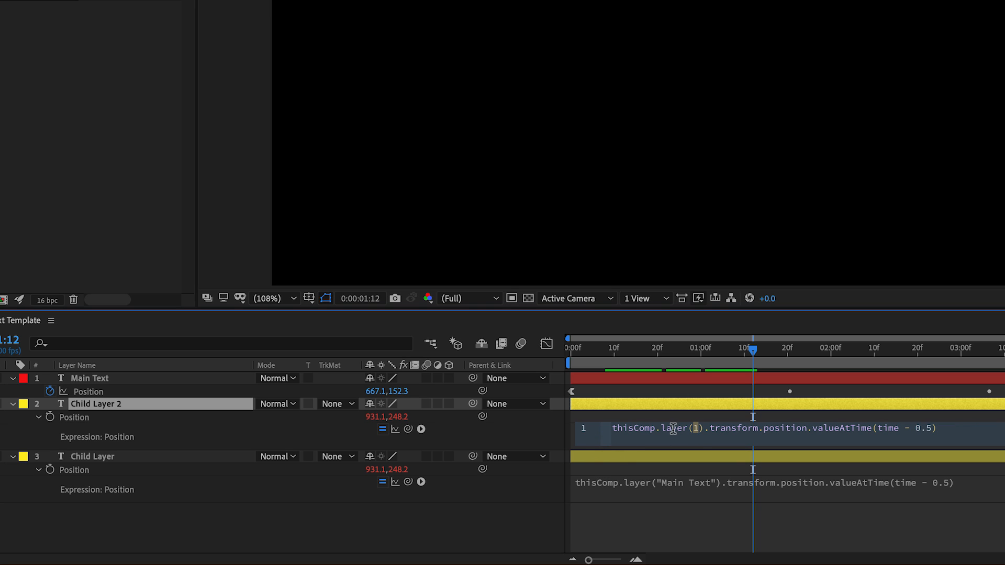
{"action": "mouse_move", "coordinate": [643, 454]}
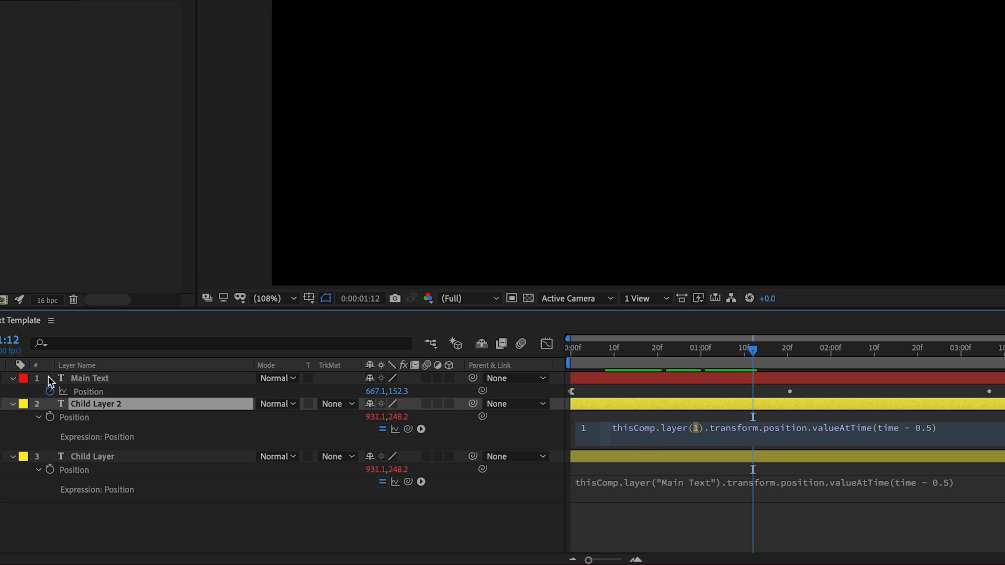
{"action": "mouse_move", "coordinate": [39, 388]}
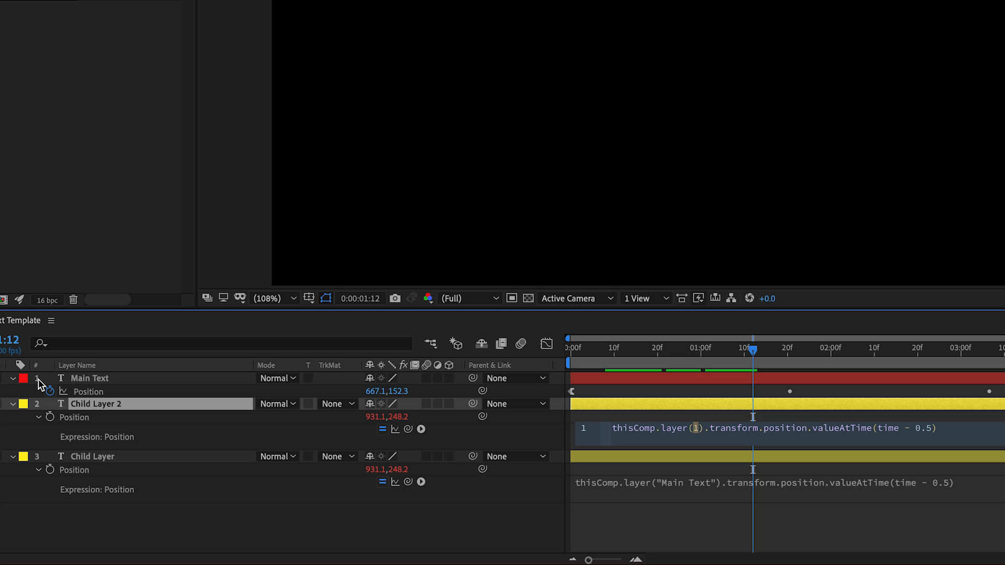
{"action": "mouse_move", "coordinate": [41, 384]}
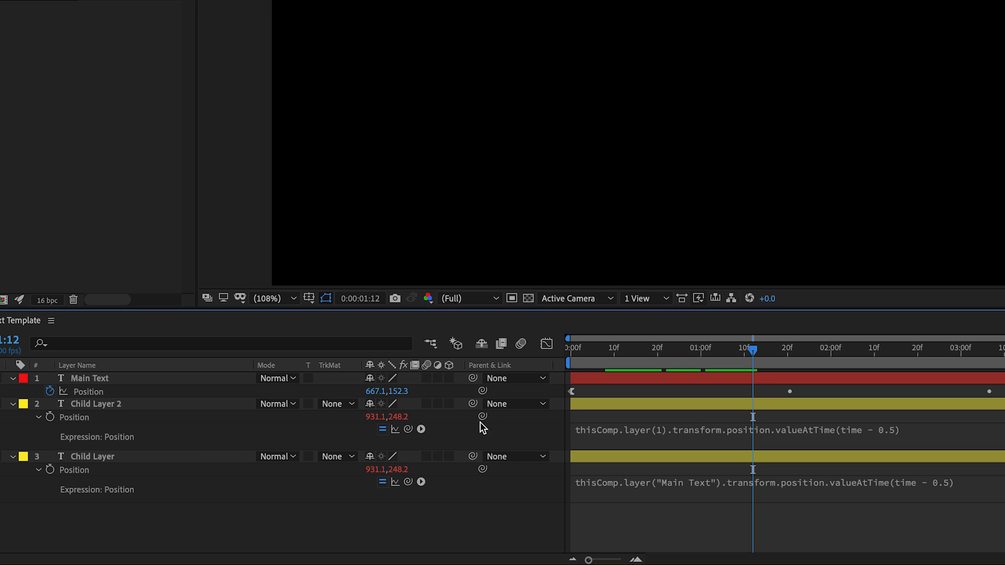
{"action": "mouse_move", "coordinate": [648, 442]}
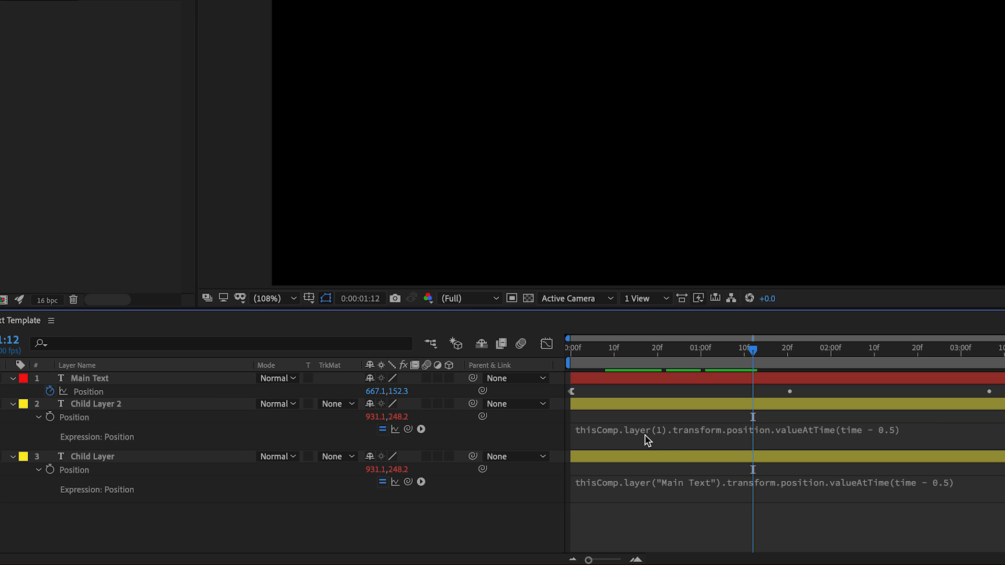
{"action": "mouse_move", "coordinate": [599, 488]}
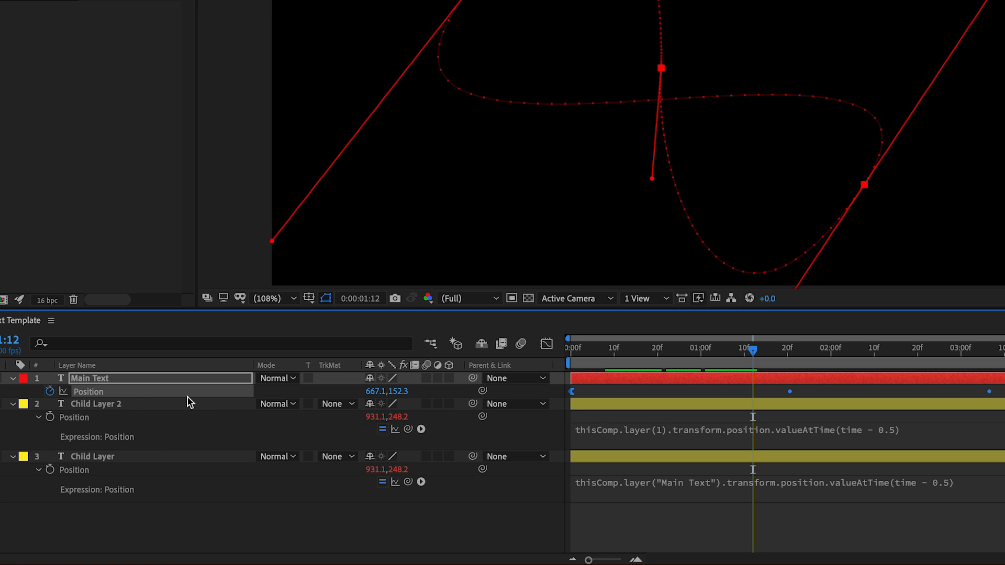
{"action": "mouse_move", "coordinate": [451, 434]}
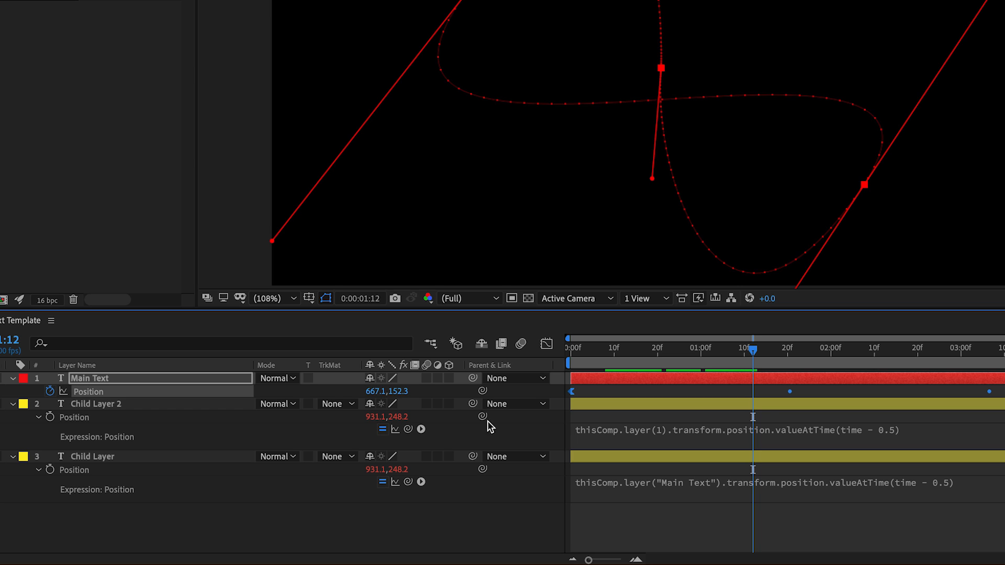
{"action": "mouse_move", "coordinate": [855, 444]}
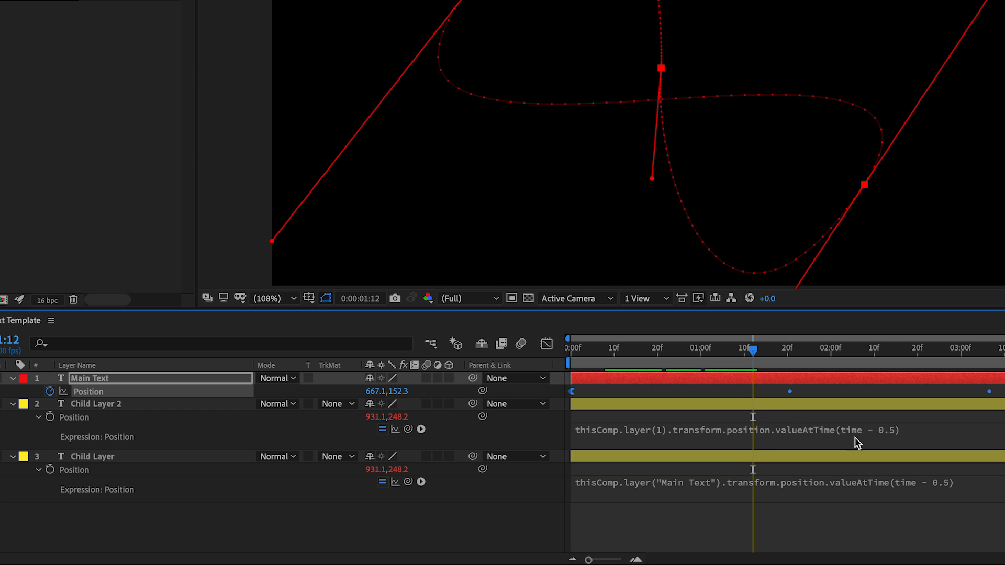
{"action": "mouse_move", "coordinate": [890, 451]}
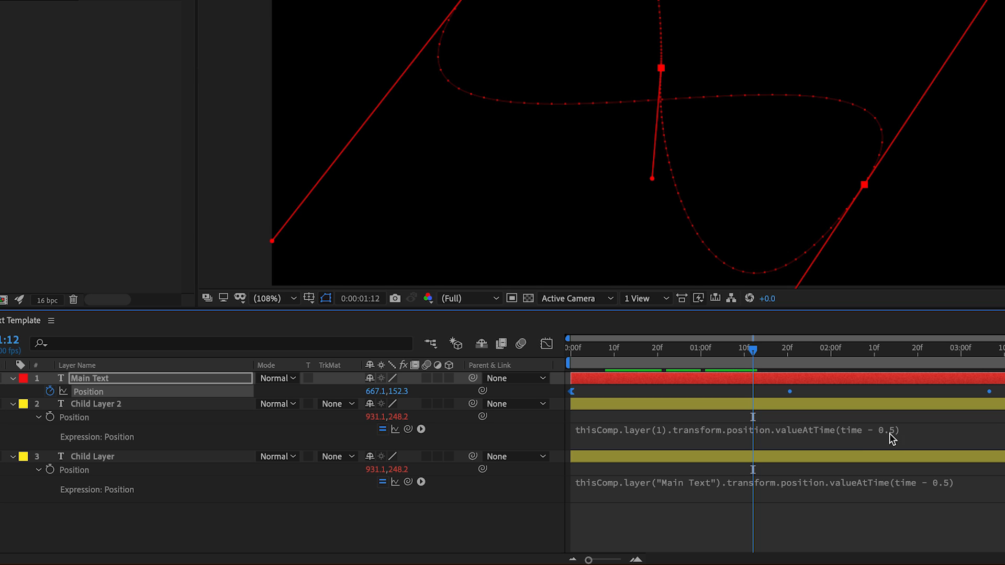
{"action": "mouse_move", "coordinate": [688, 407]}
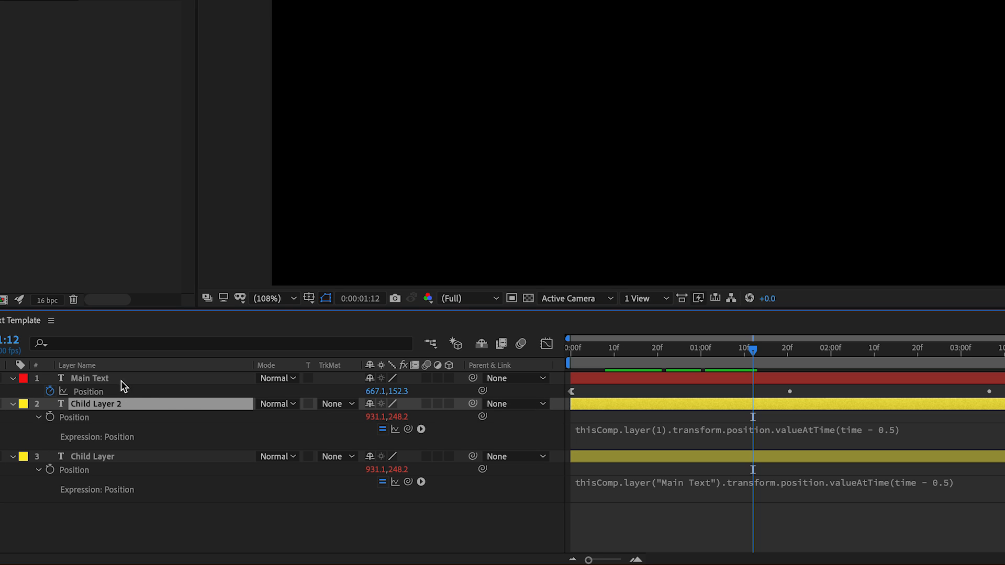
{"action": "mouse_move", "coordinate": [674, 441]}
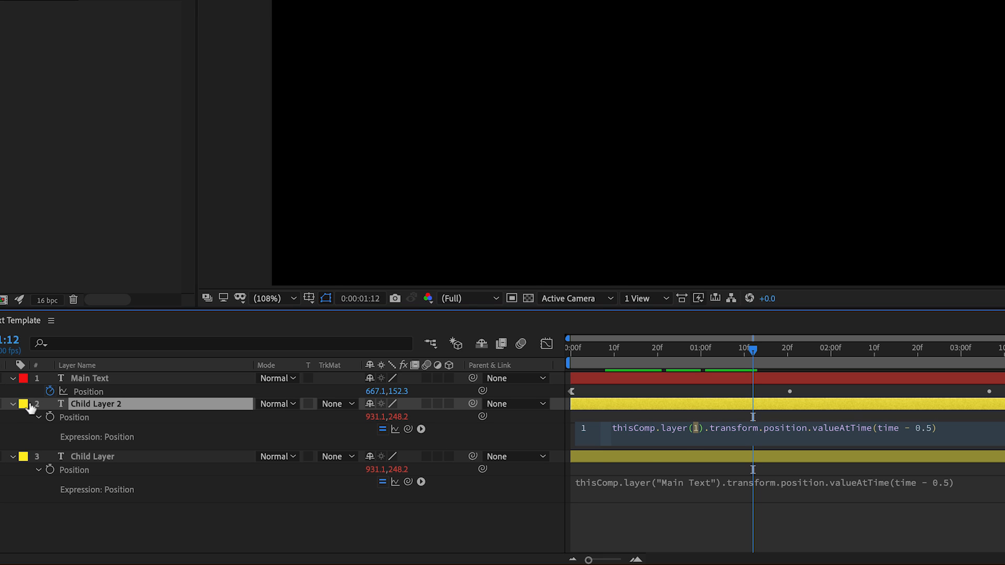
{"action": "mouse_move", "coordinate": [51, 418]}
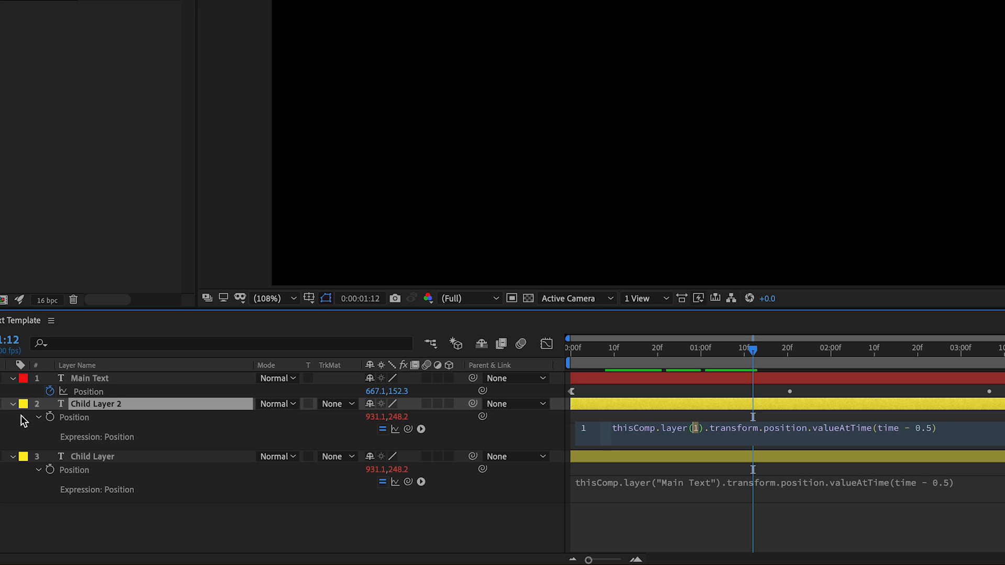
Write Child Layer 2's expression as thisComp.layer(index - 1).transform.position.valueAtTime(time - 0.5)
{"action": "type", "text": "index"}
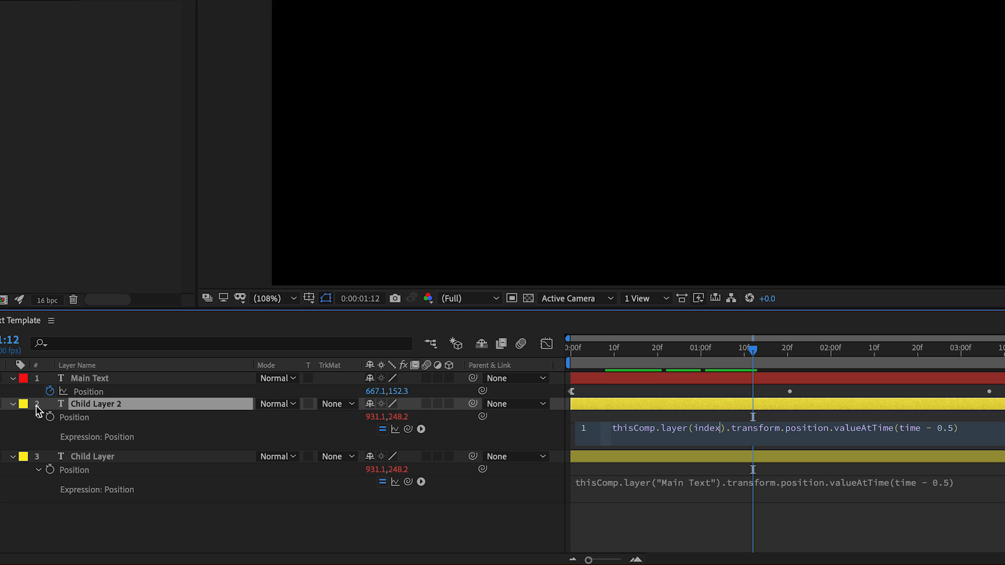
{"action": "mouse_move", "coordinate": [716, 435]}
{"action": "type", "text": " - 1"}
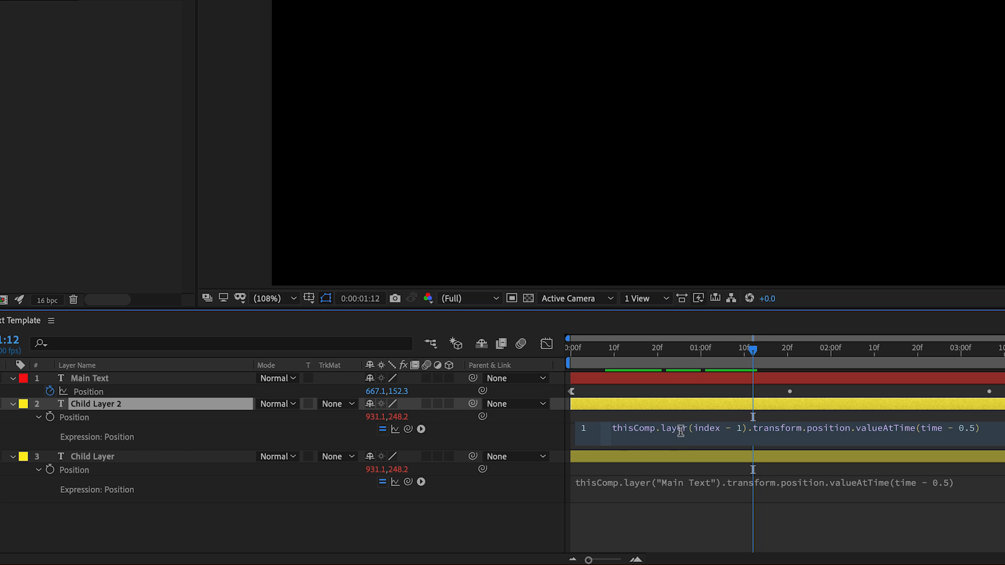
{"action": "double_click", "coordinate": [708, 429]}
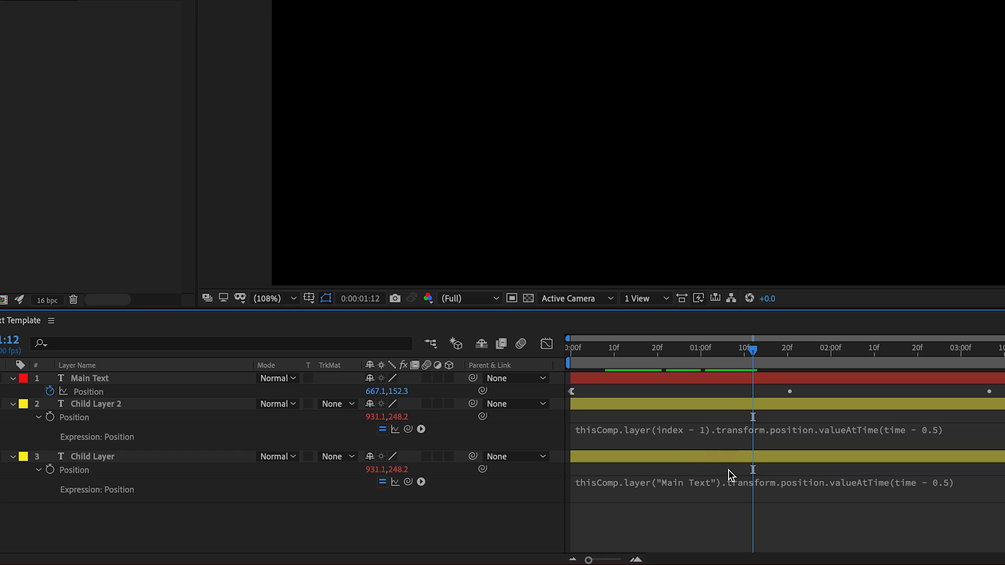
{"action": "left_click", "coordinate": [732, 431]}
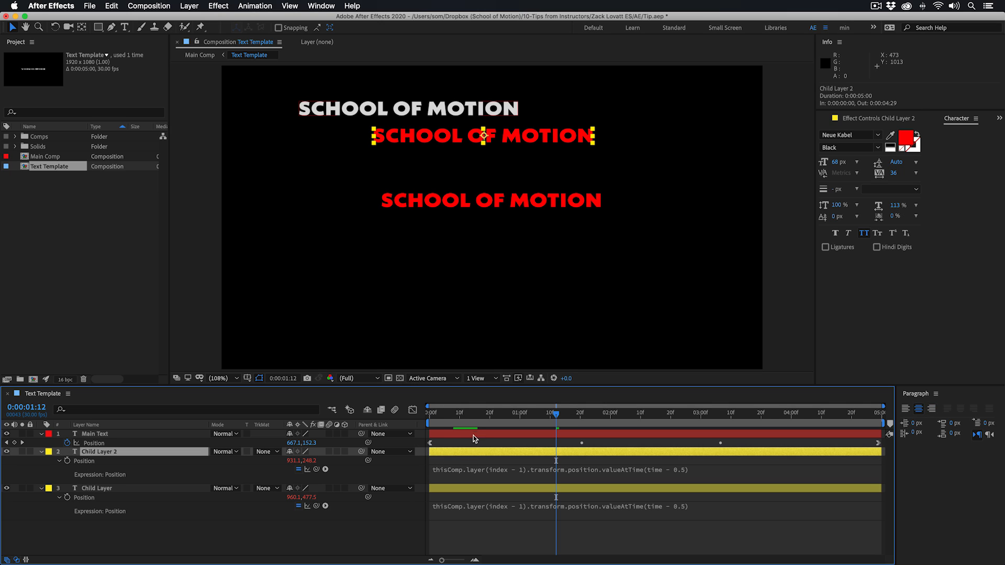
Give Child Layer the index - 1 expression and duplicate it into Child Layers 3 to 6
{"action": "left_click", "coordinate": [94, 434]}
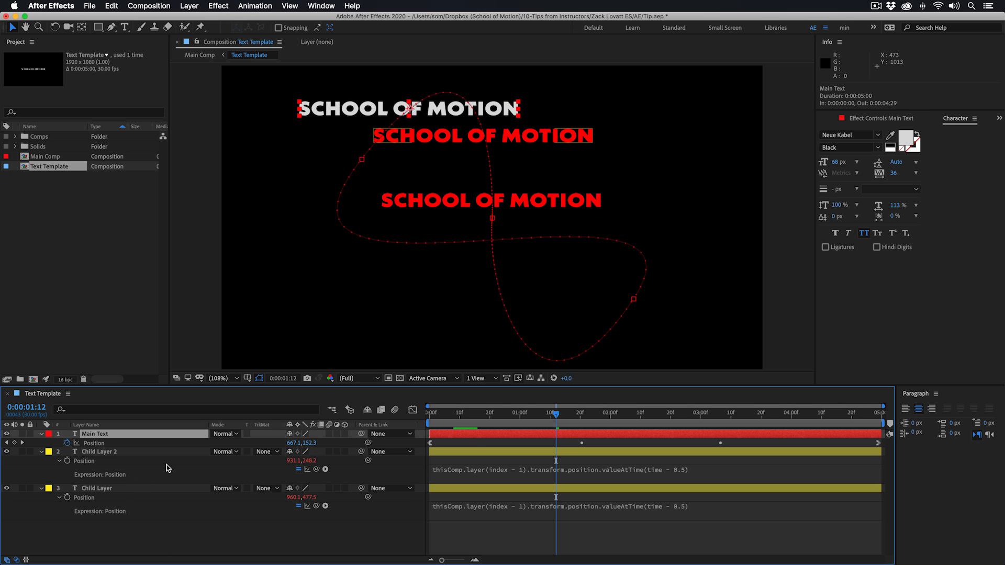
{"action": "left_click", "coordinate": [96, 488]}
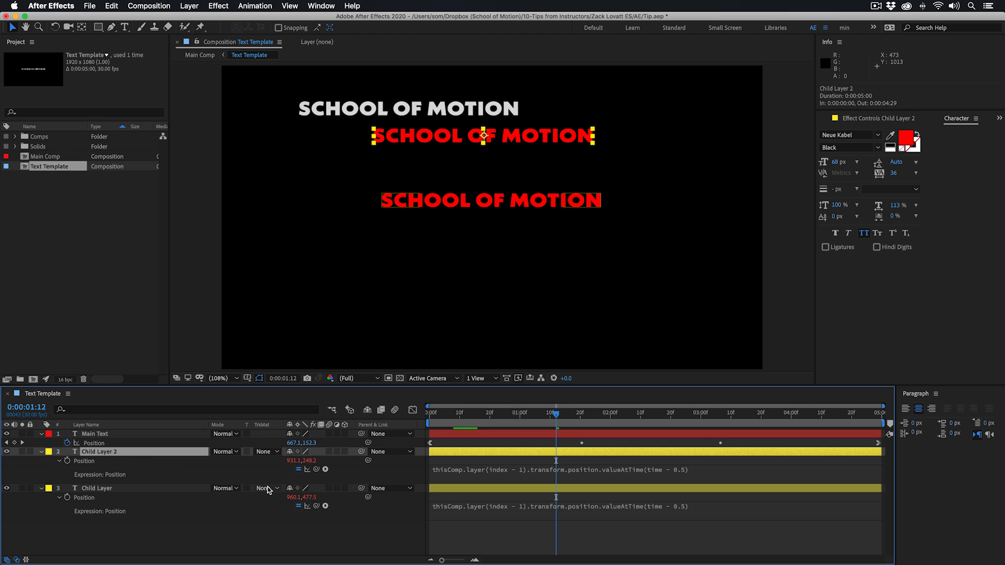
{"action": "left_click", "coordinate": [105, 488]}
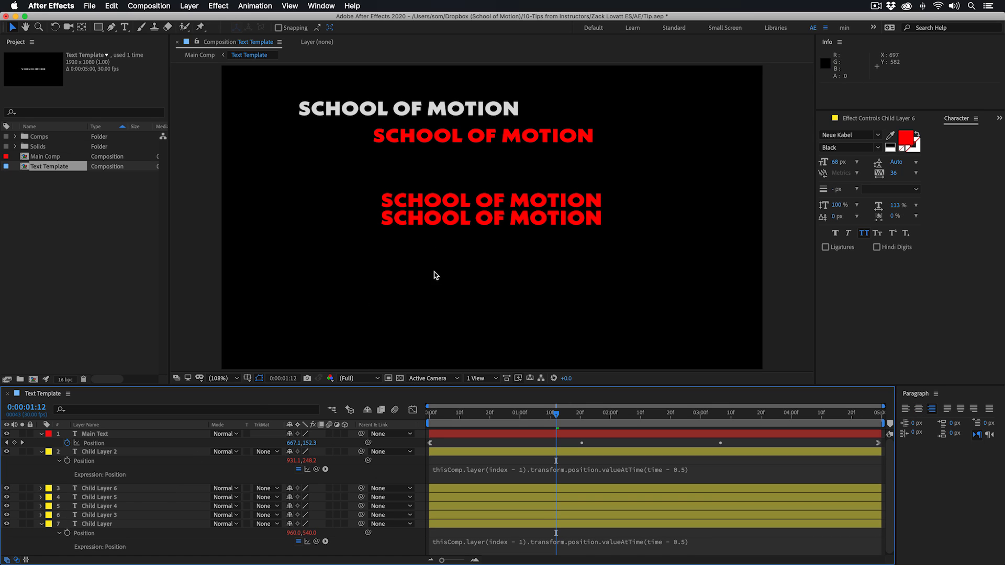
{"action": "left_click", "coordinate": [427, 413]}
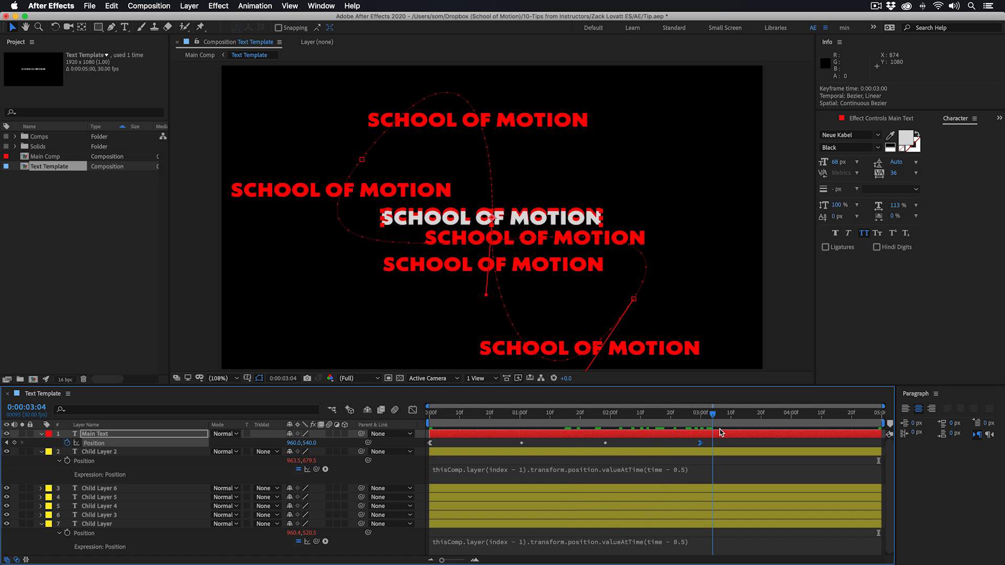
{"action": "left_click", "coordinate": [785, 414]}
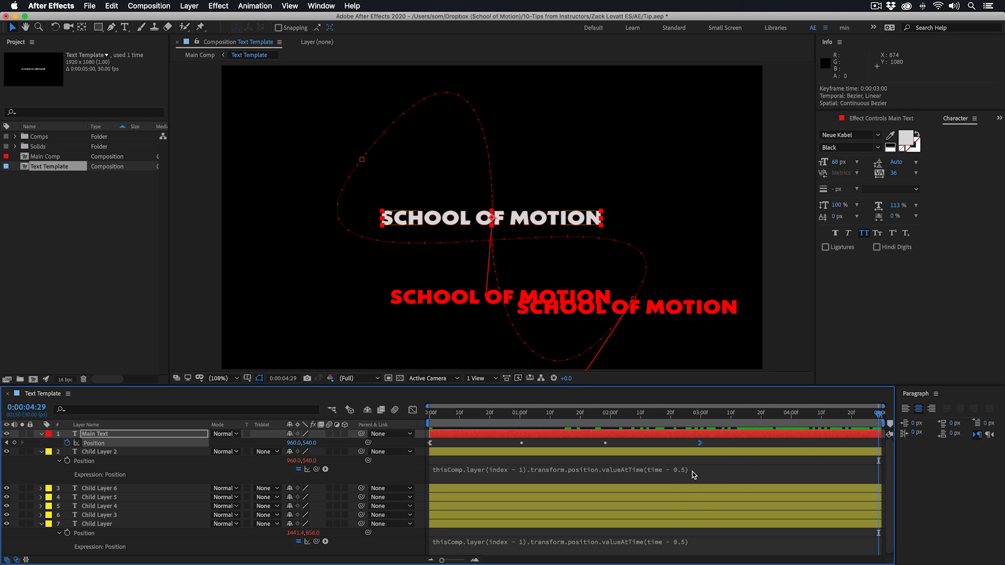
{"action": "mouse_move", "coordinate": [685, 477]}
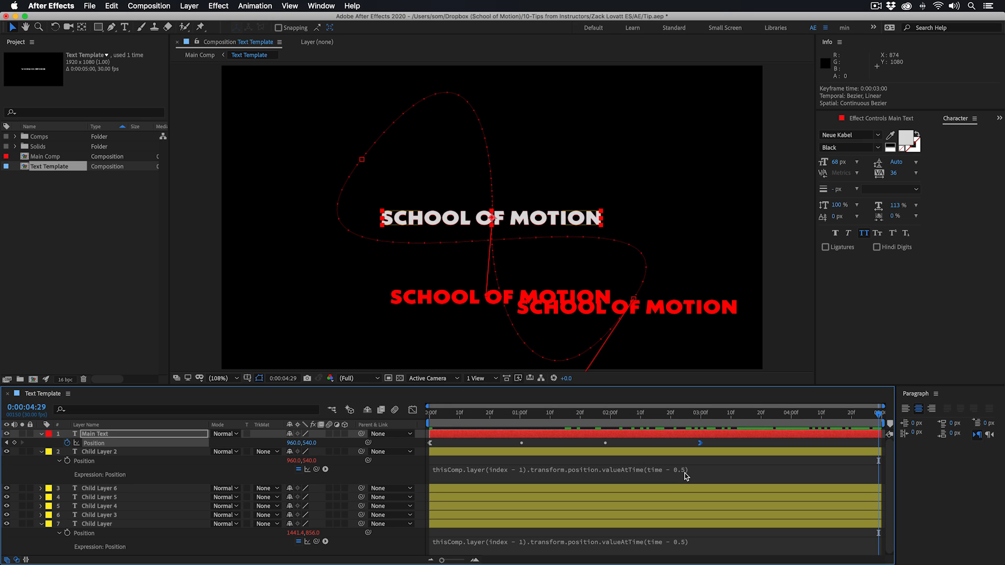
{"action": "mouse_move", "coordinate": [682, 479]}
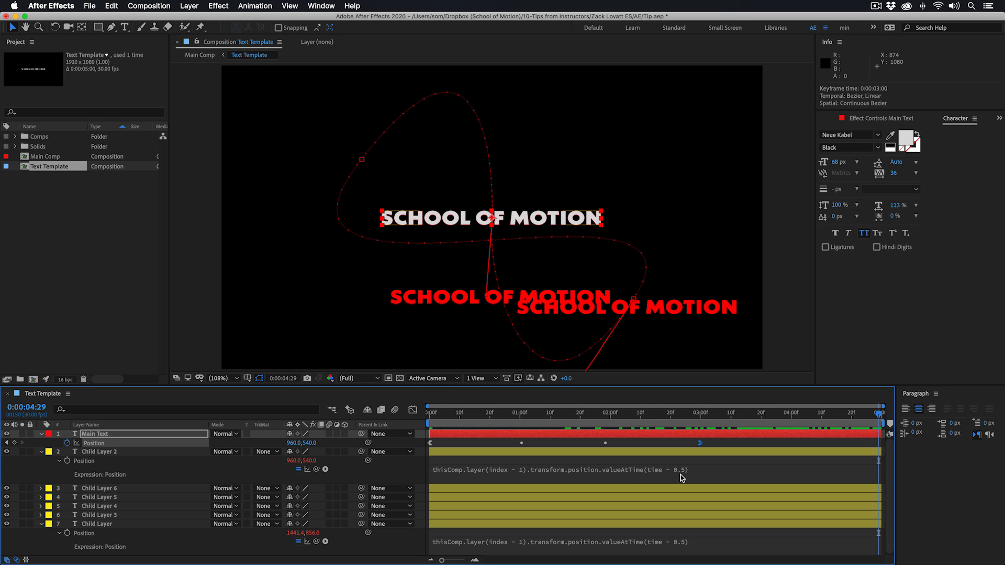
{"action": "mouse_move", "coordinate": [686, 476]}
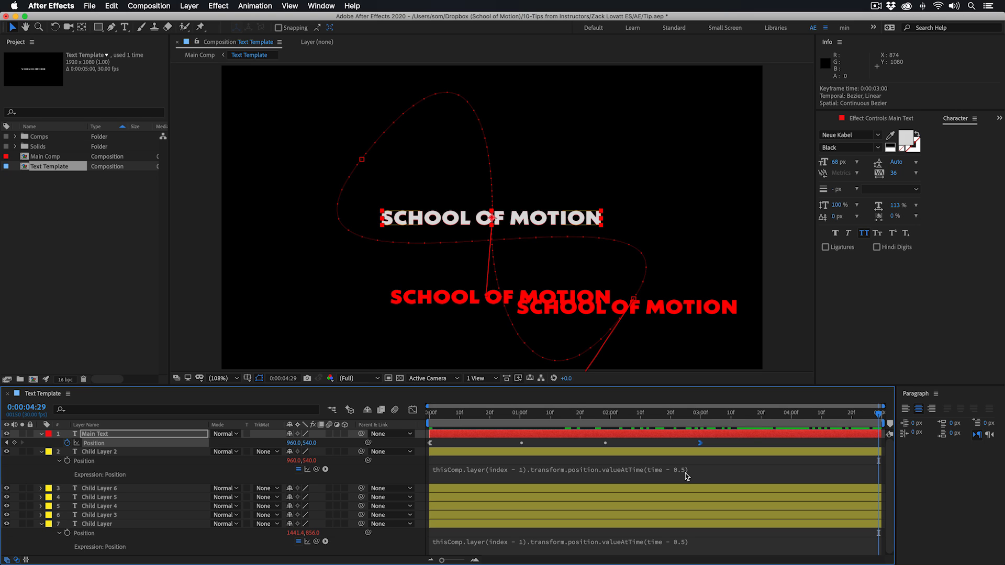
{"action": "mouse_move", "coordinate": [507, 459]}
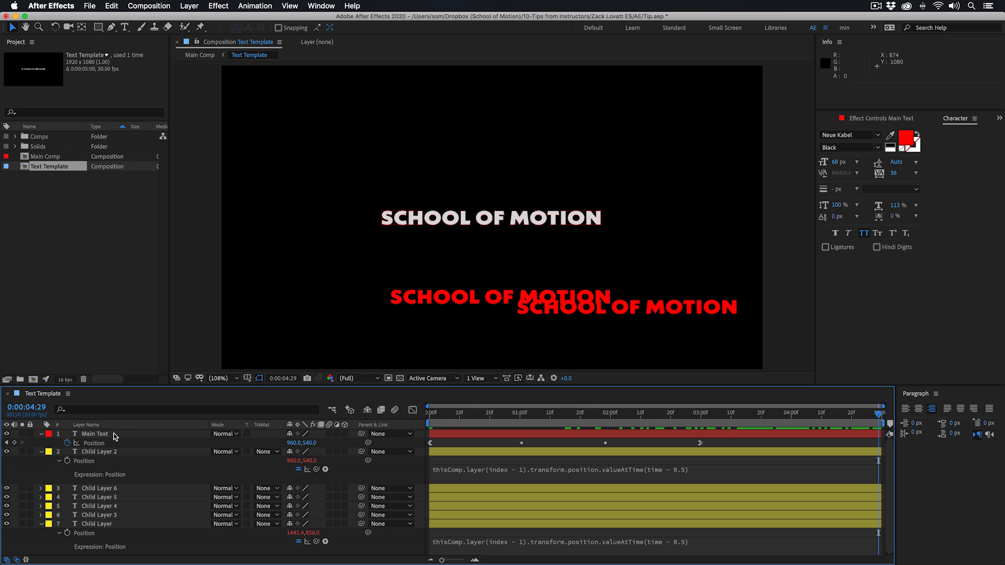
{"action": "left_click", "coordinate": [96, 434]}
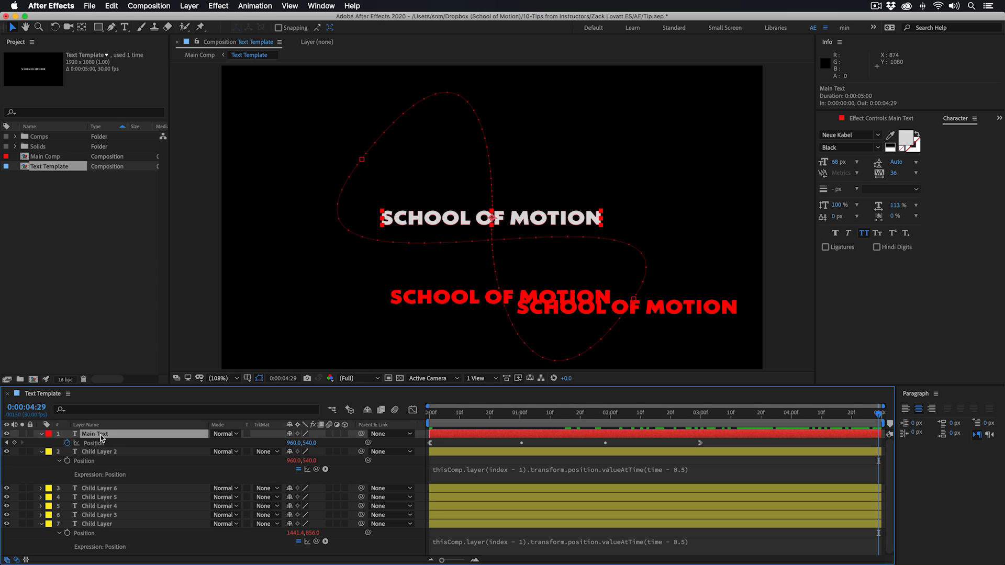
{"action": "mouse_move", "coordinate": [160, 487]}
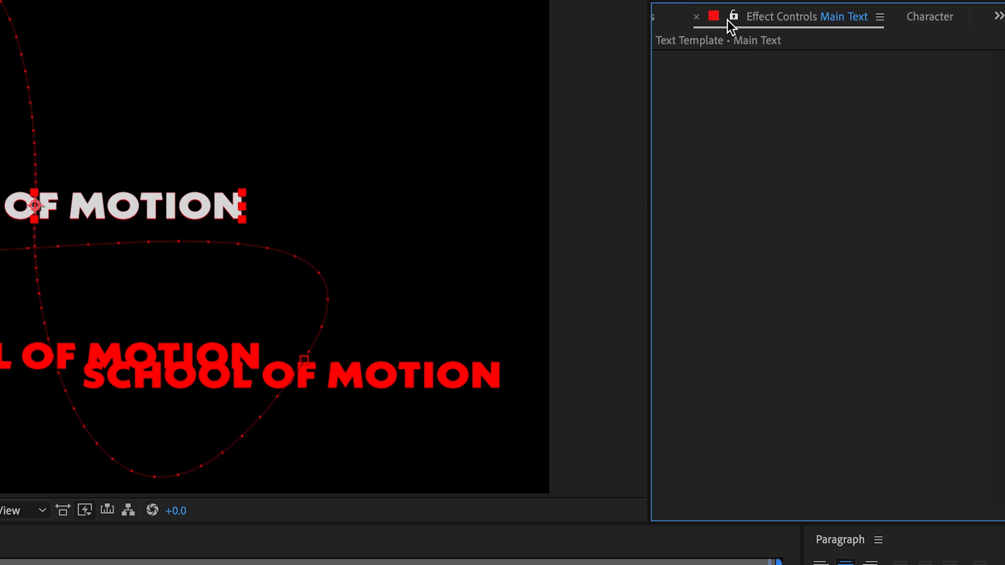
{"action": "mouse_move", "coordinate": [735, 86]}
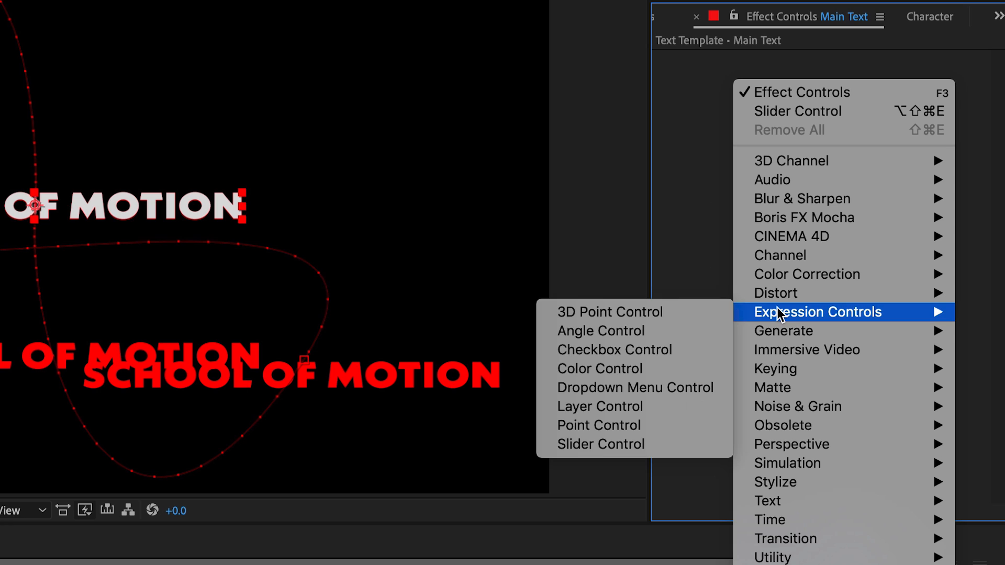
{"action": "mouse_move", "coordinate": [653, 447]}
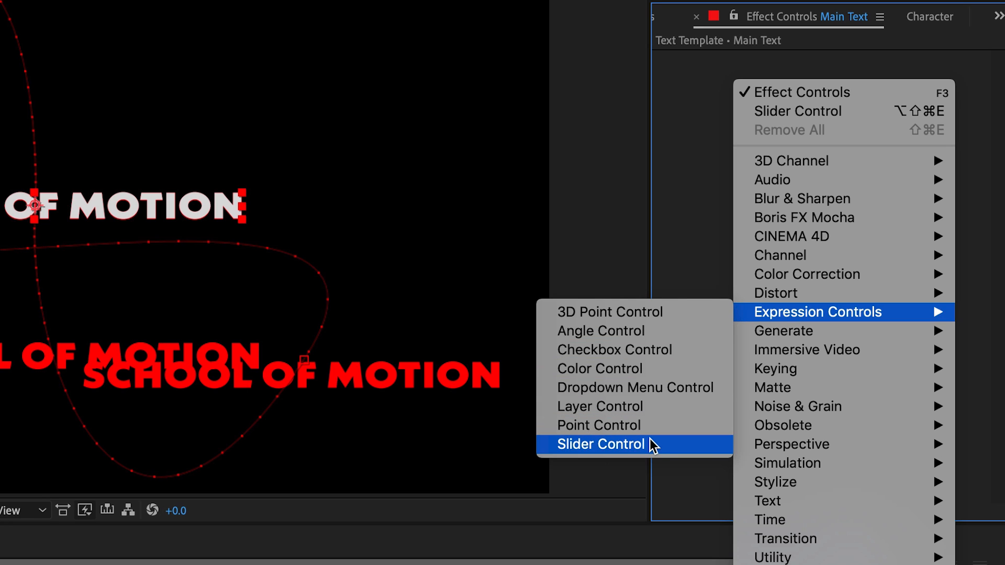
Add a Slider Control to Main Text named 'Time Offset' and set its value to 0.50
{"action": "left_click", "coordinate": [601, 444]}
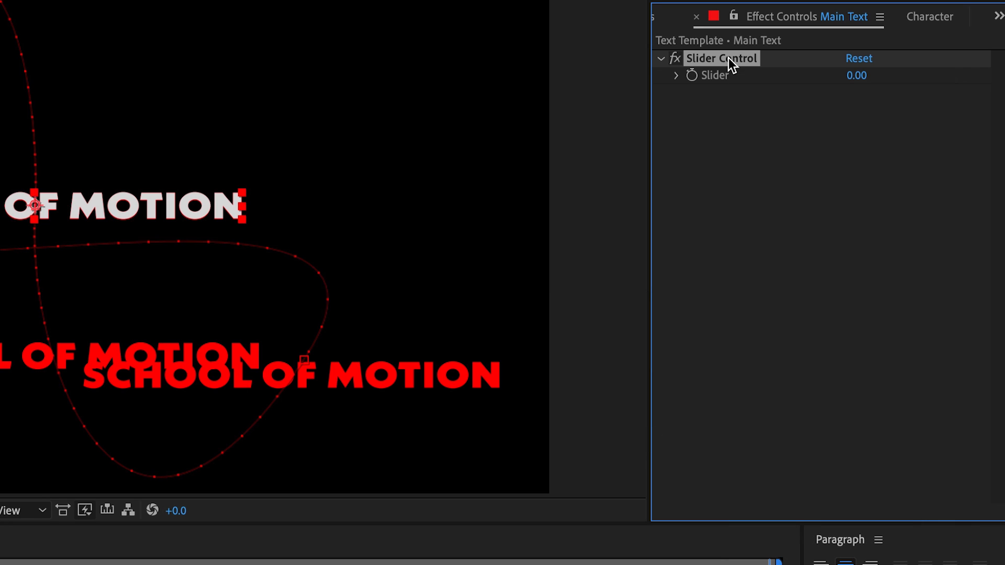
{"action": "type", "text": "Time Offset"}
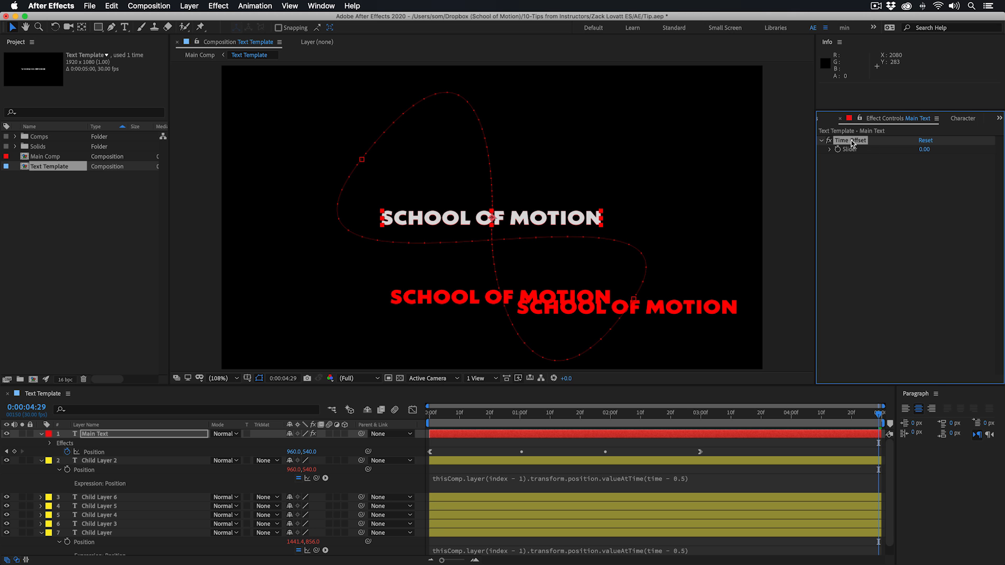
{"action": "mouse_move", "coordinate": [509, 225]}
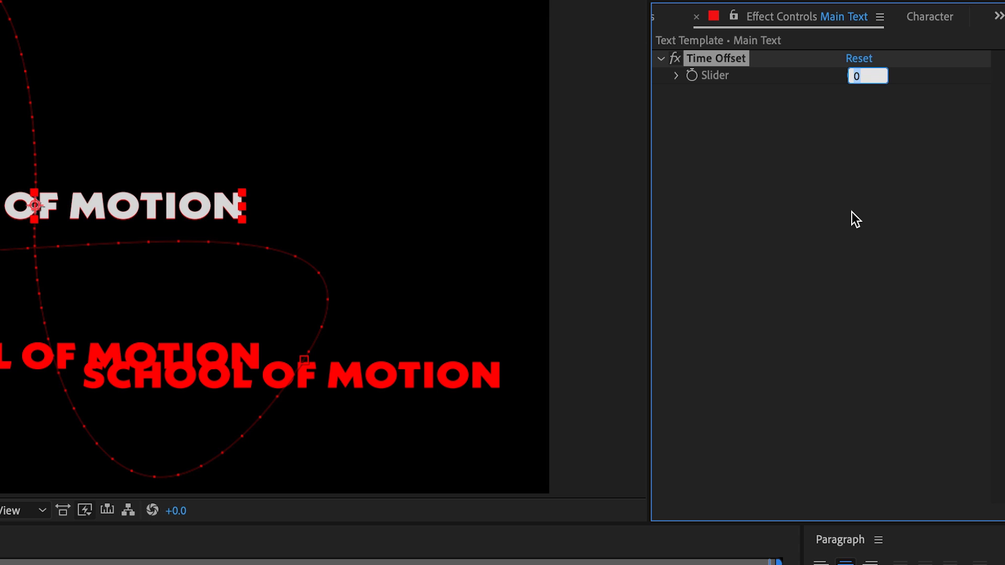
{"action": "type", "text": "-0.50"}
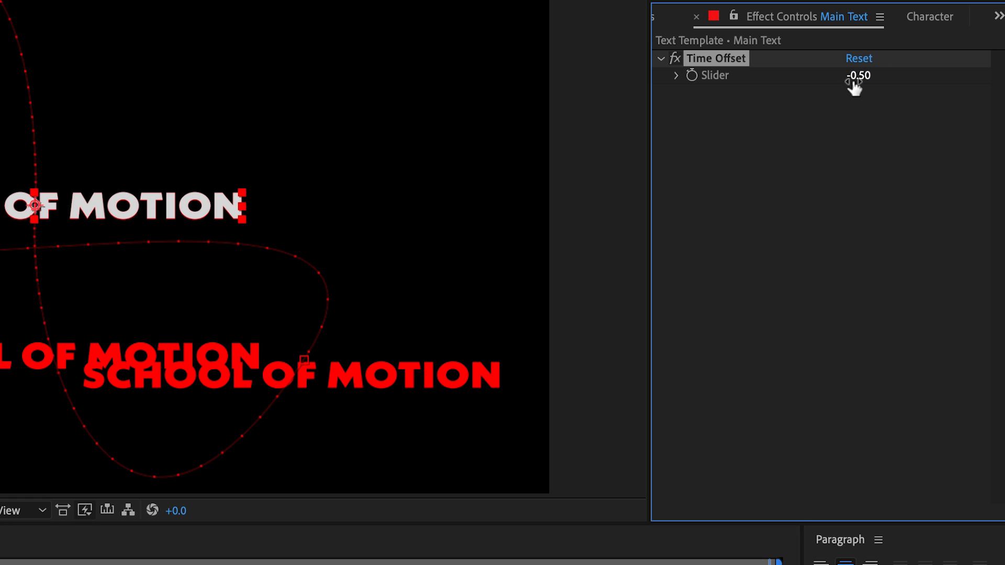
{"action": "left_click", "coordinate": [859, 75]}
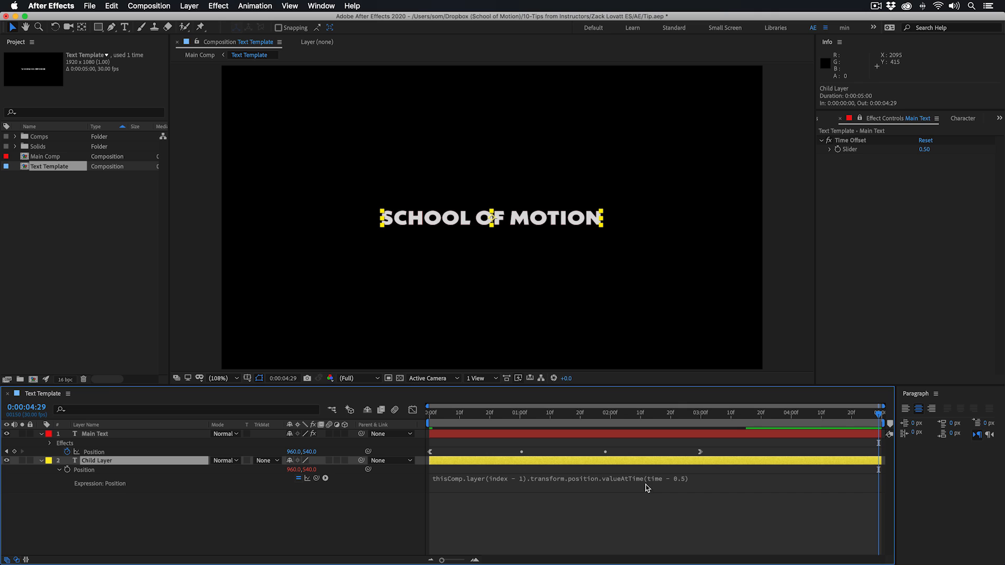
{"action": "mouse_move", "coordinate": [569, 524]}
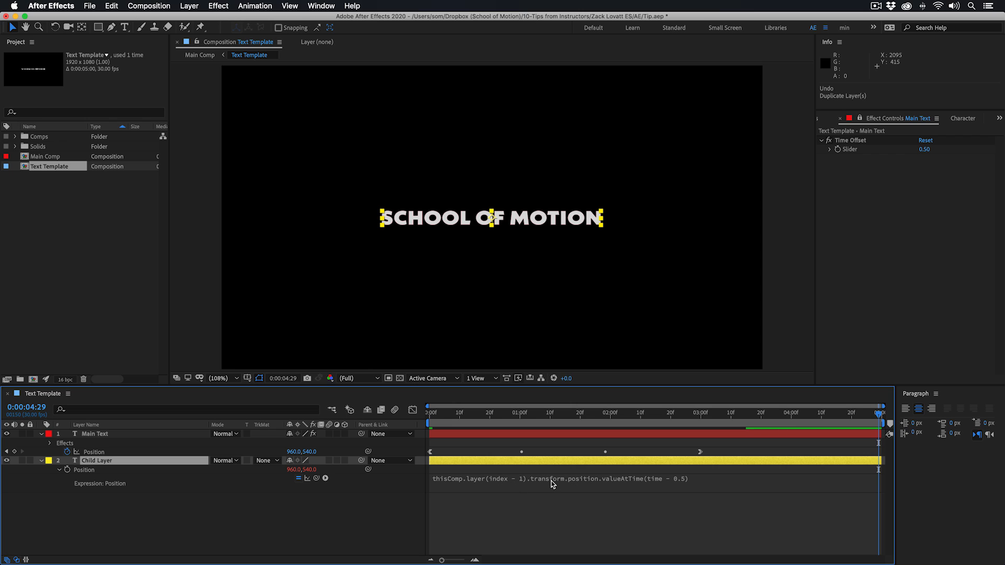
{"action": "mouse_move", "coordinate": [678, 483]}
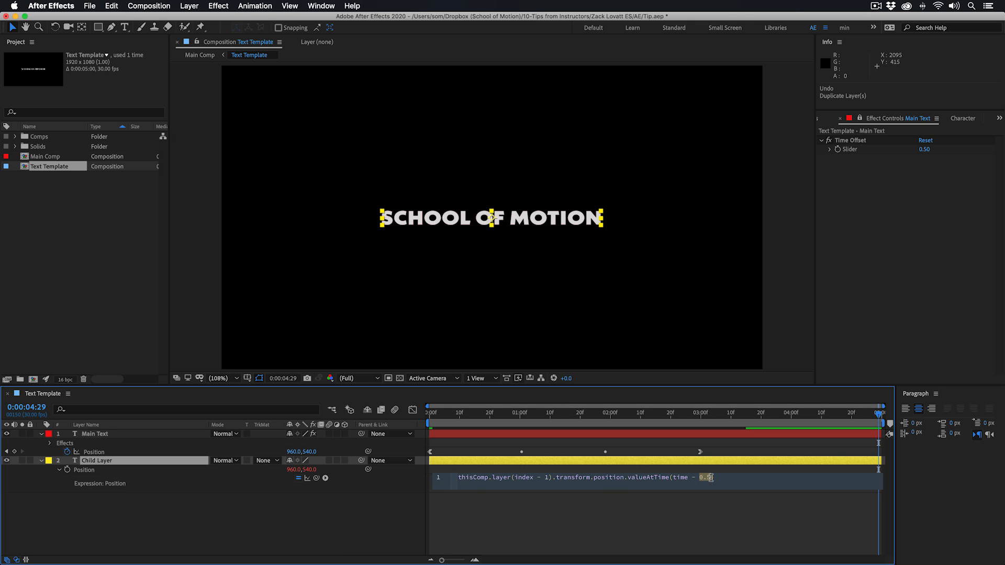
{"action": "mouse_move", "coordinate": [315, 479]}
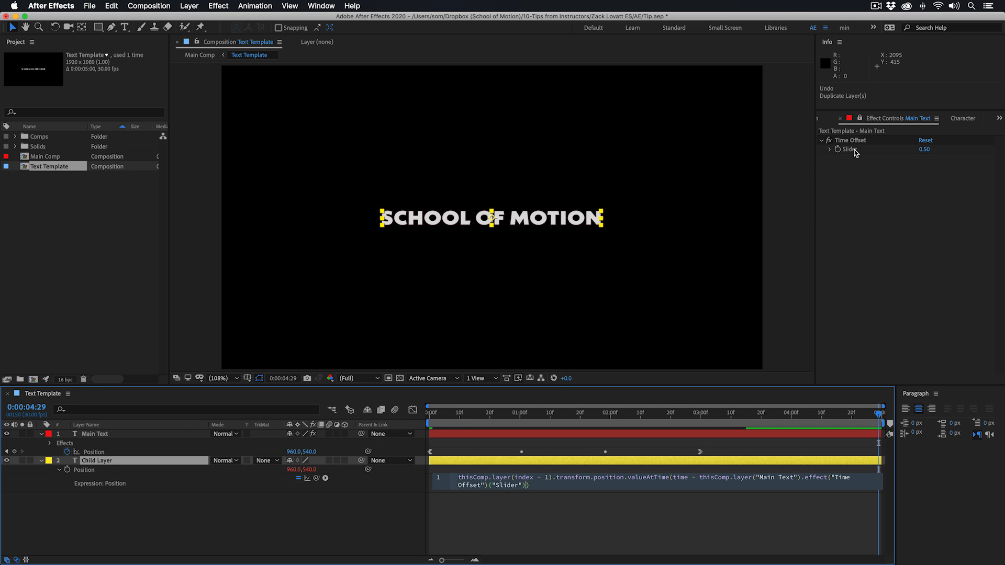
{"action": "mouse_move", "coordinate": [450, 493]}
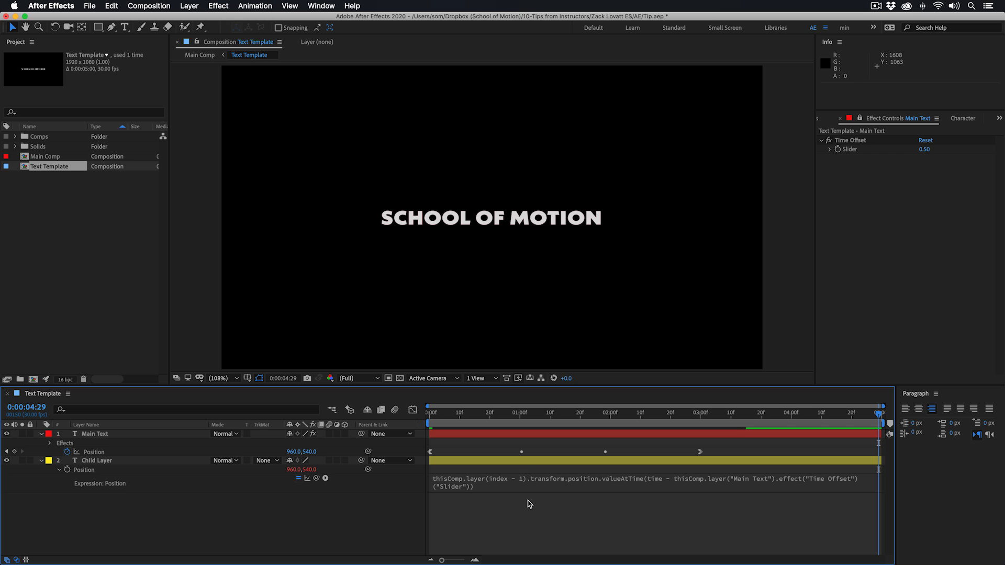
Point Child Layer's delay at Main Text's Time Offset slider in place of the fixed 0.5
{"action": "left_click", "coordinate": [429, 423]}
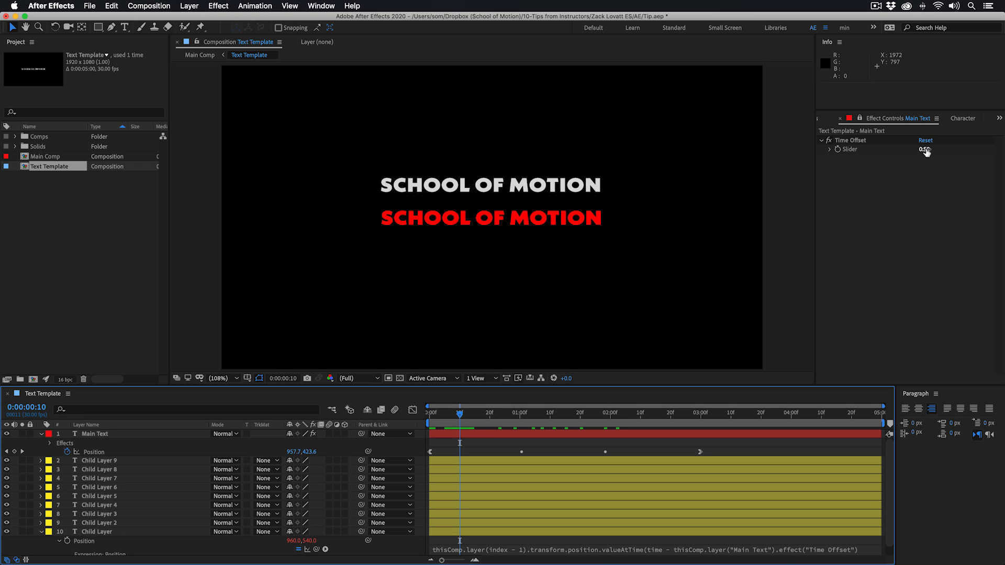
With nine child layers cascading behind Main Text, select the Time Offset slider value for editing
{"action": "left_click", "coordinate": [924, 149]}
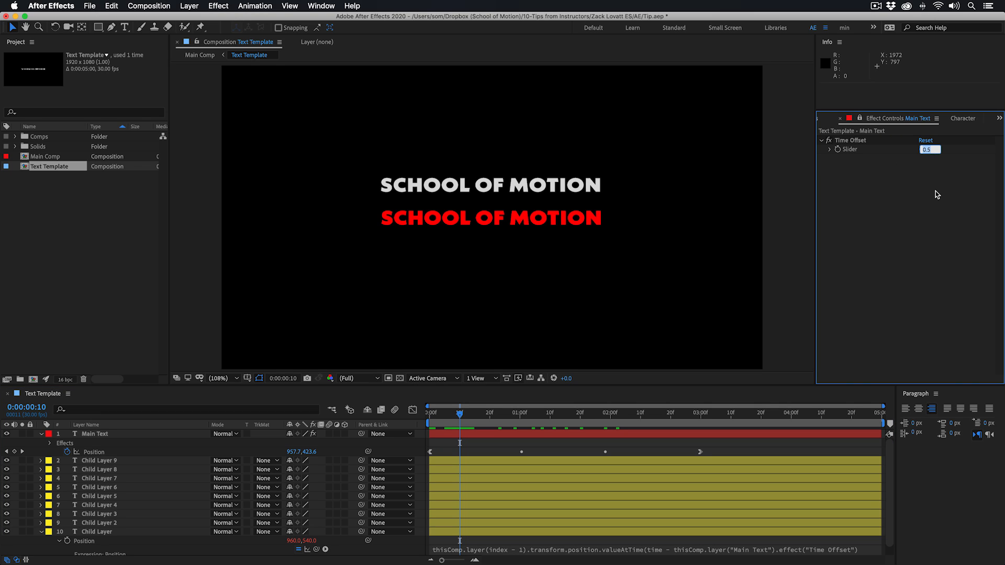